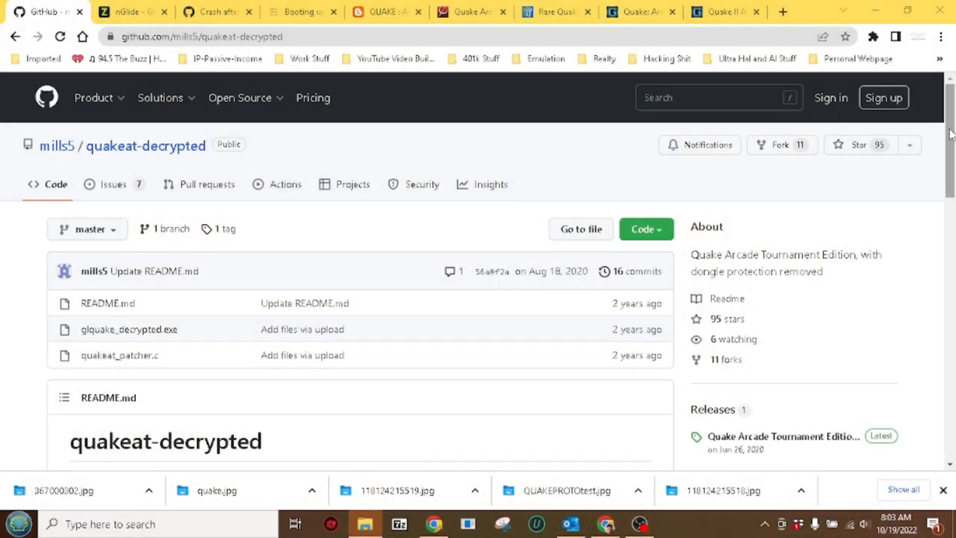
{"action": "mouse_move", "coordinate": [57, 145]}
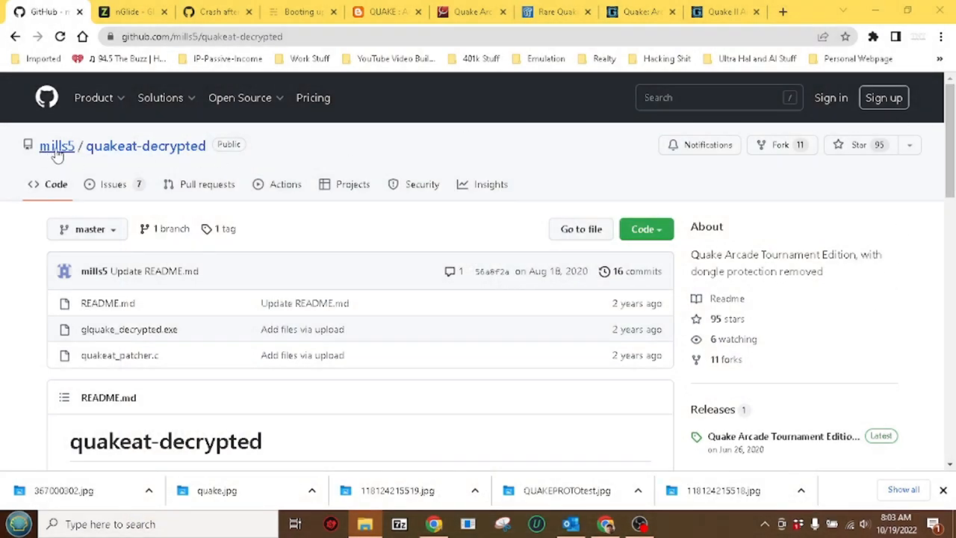
{"action": "mouse_move", "coordinate": [57, 146]}
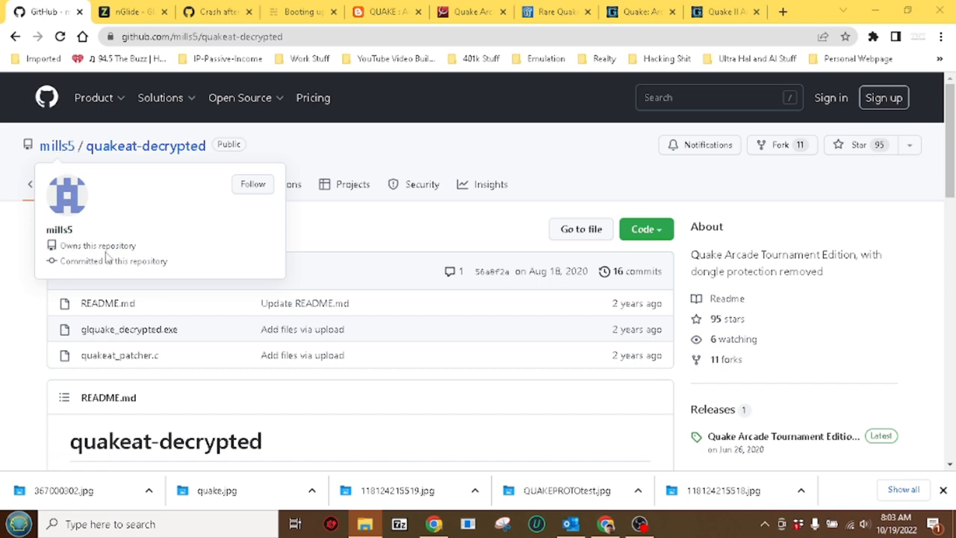
{"action": "mouse_move", "coordinate": [573, 198]}
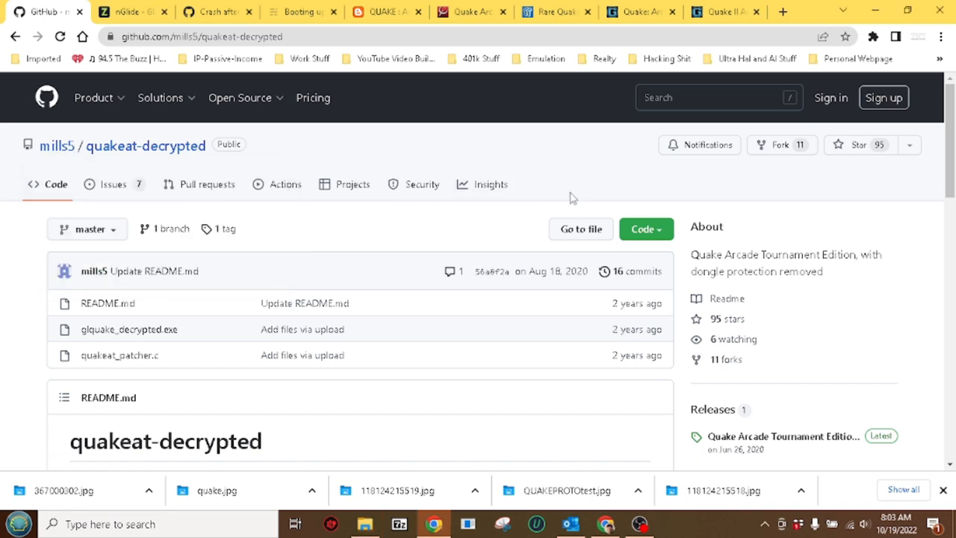
{"action": "mouse_move", "coordinate": [169, 145]}
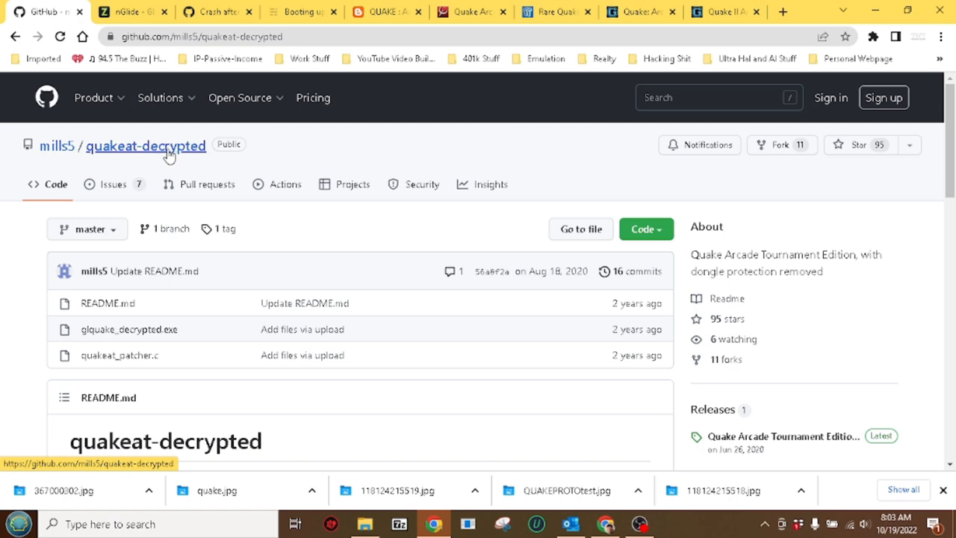
{"action": "mouse_move", "coordinate": [825, 250]}
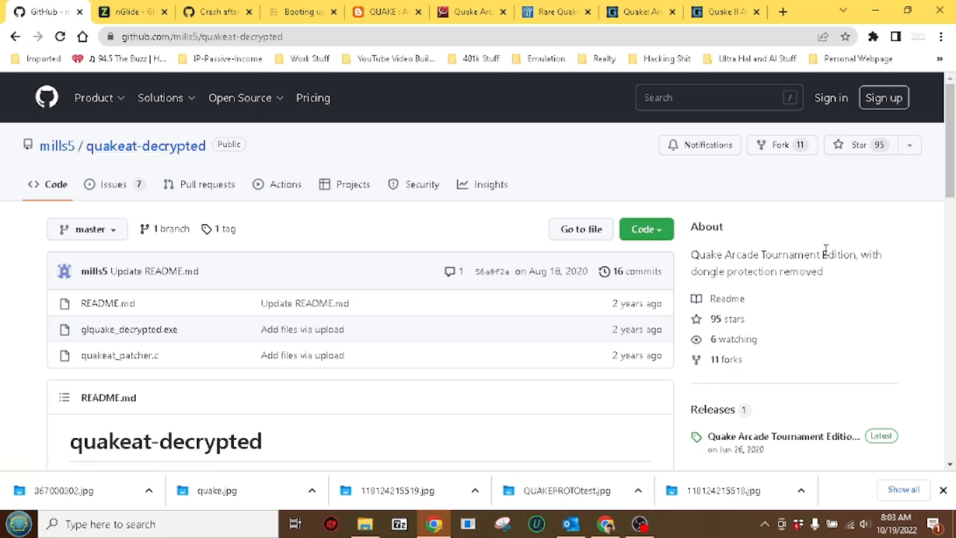
Scroll the quakeat-decrypted README down to the Instructions and crash-troubleshooting tips
{"action": "scroll", "scroll_direction": "down", "scroll_amount": 3}
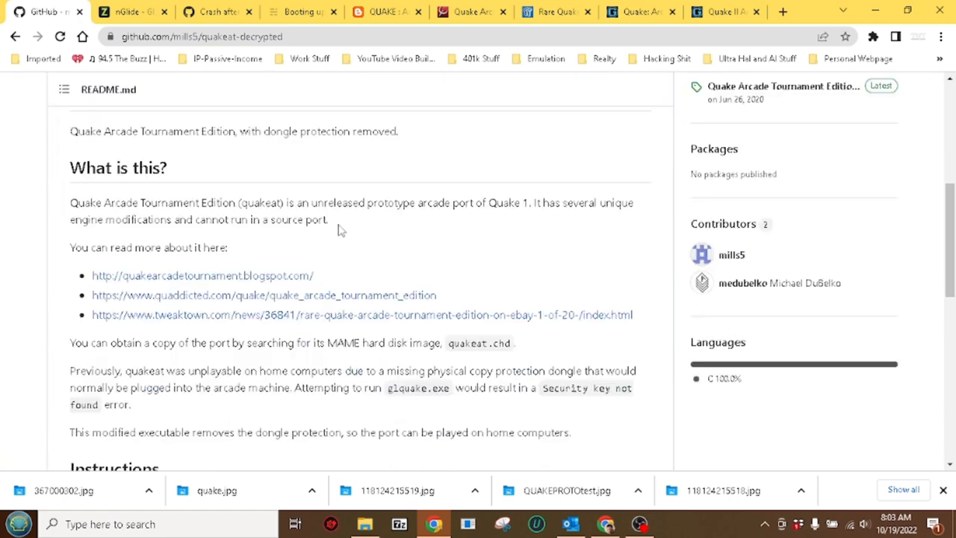
{"action": "mouse_move", "coordinate": [445, 240]}
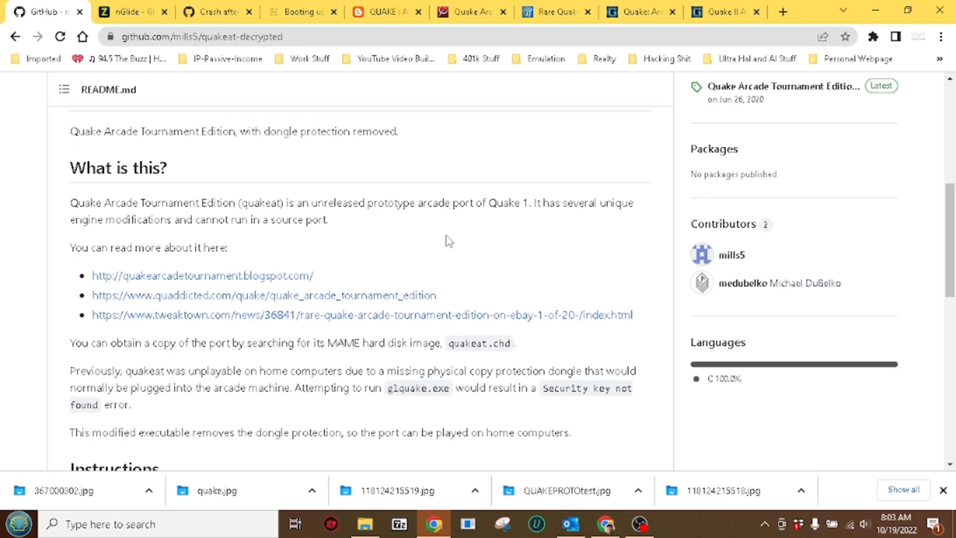
{"action": "mouse_move", "coordinate": [634, 255]}
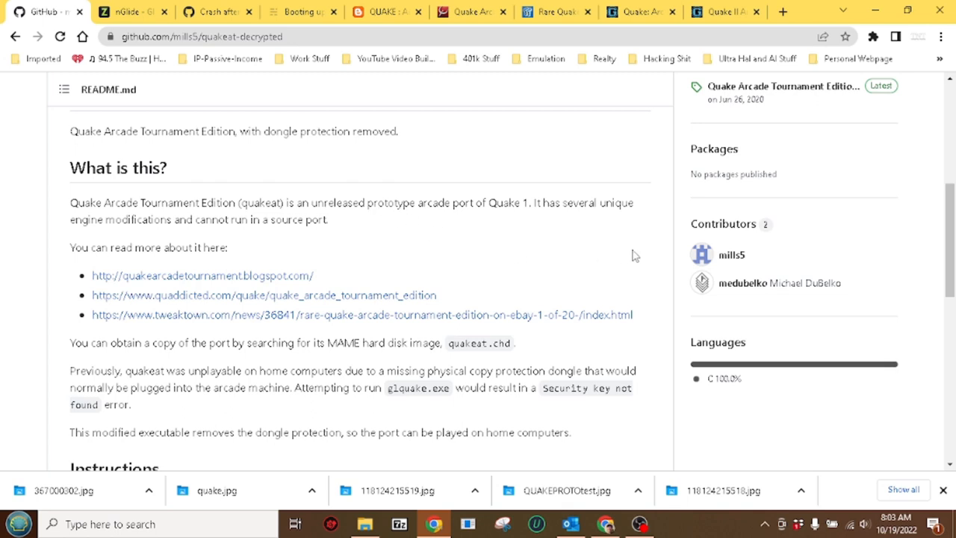
{"action": "scroll", "scroll_direction": "down", "scroll_amount": 3}
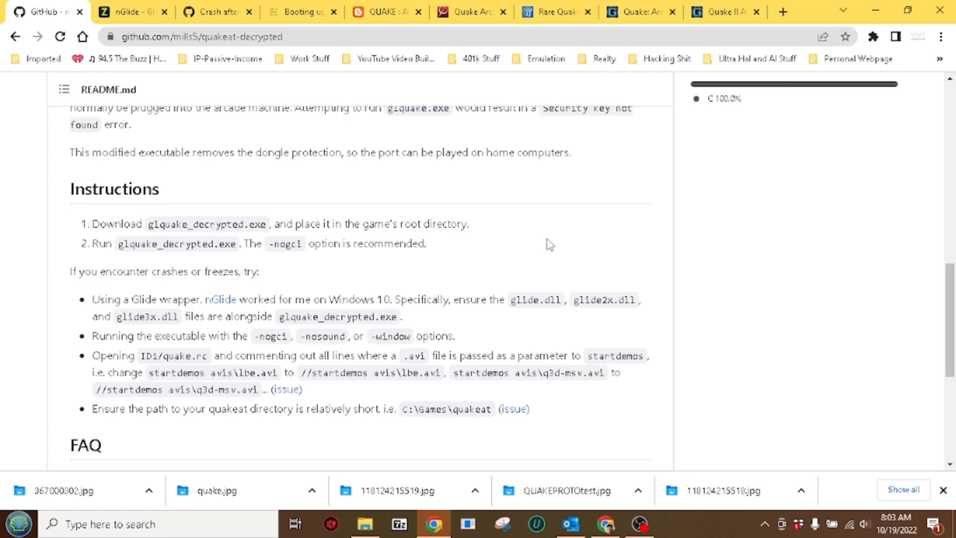
{"action": "mouse_move", "coordinate": [346, 237]}
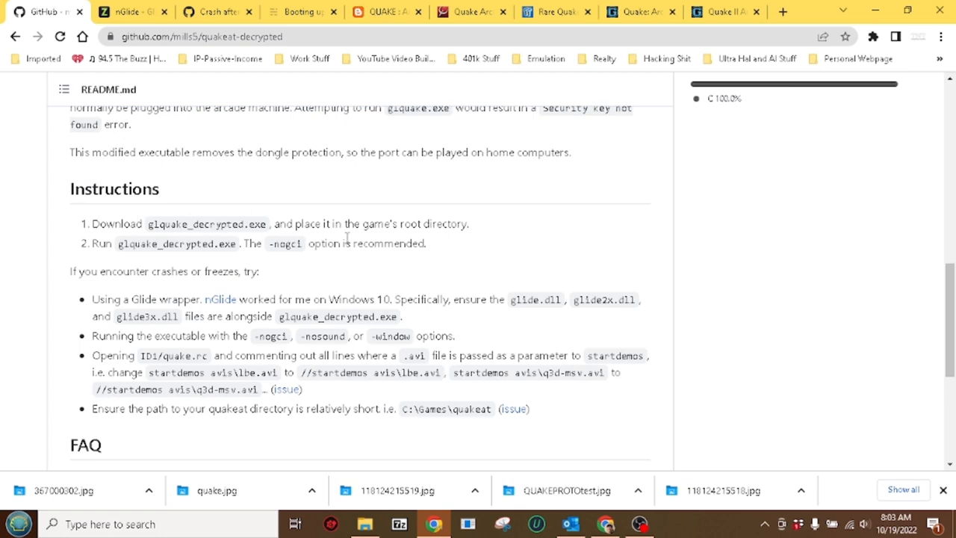
{"action": "mouse_move", "coordinate": [113, 274]}
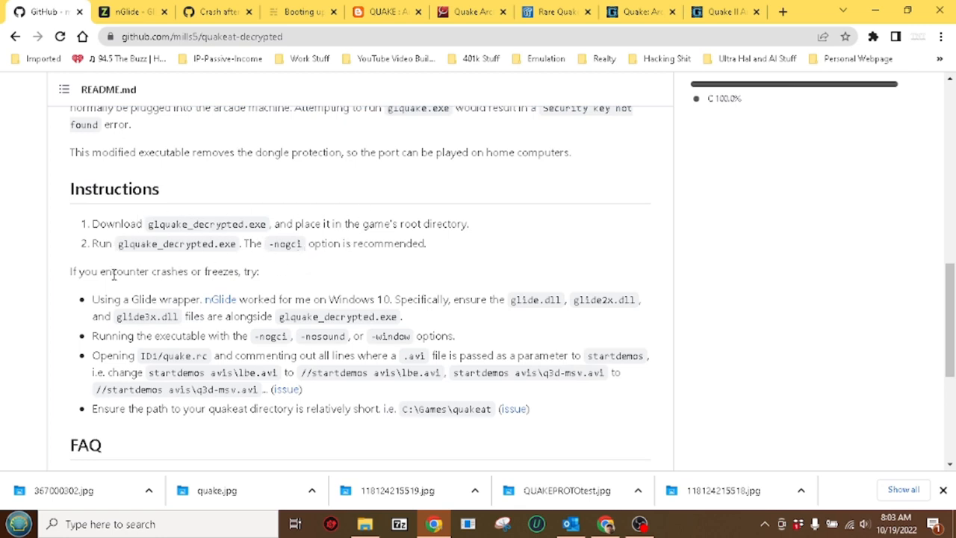
{"action": "mouse_move", "coordinate": [220, 299]}
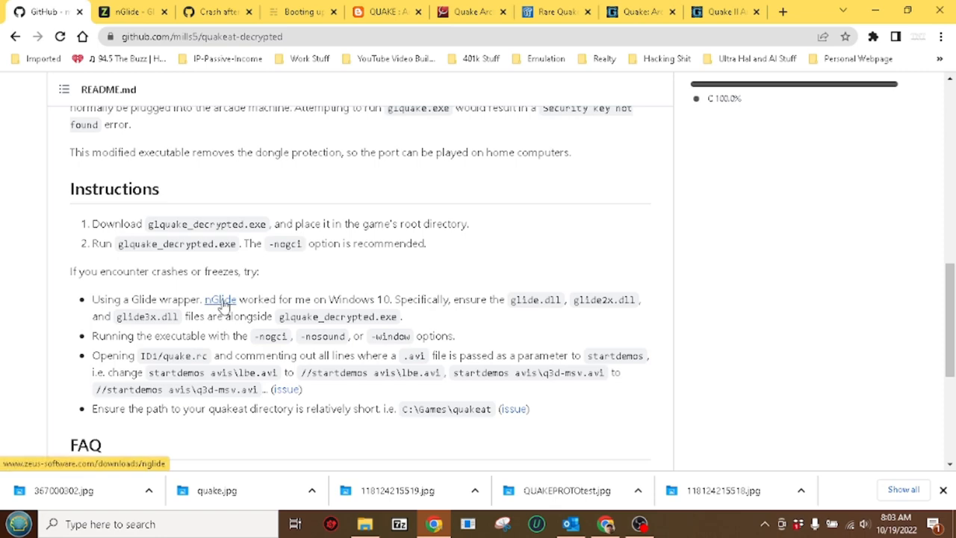
Download the nGlide 2.10 Glide wrapper from Zeus Software's nGlide page
{"action": "left_click", "coordinate": [219, 299]}
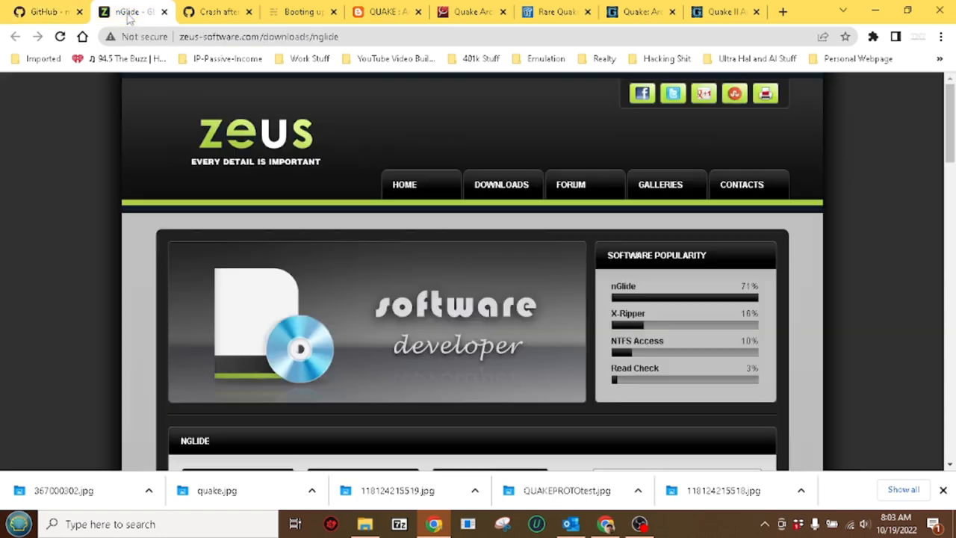
{"action": "scroll", "scroll_direction": "down", "scroll_amount": 3}
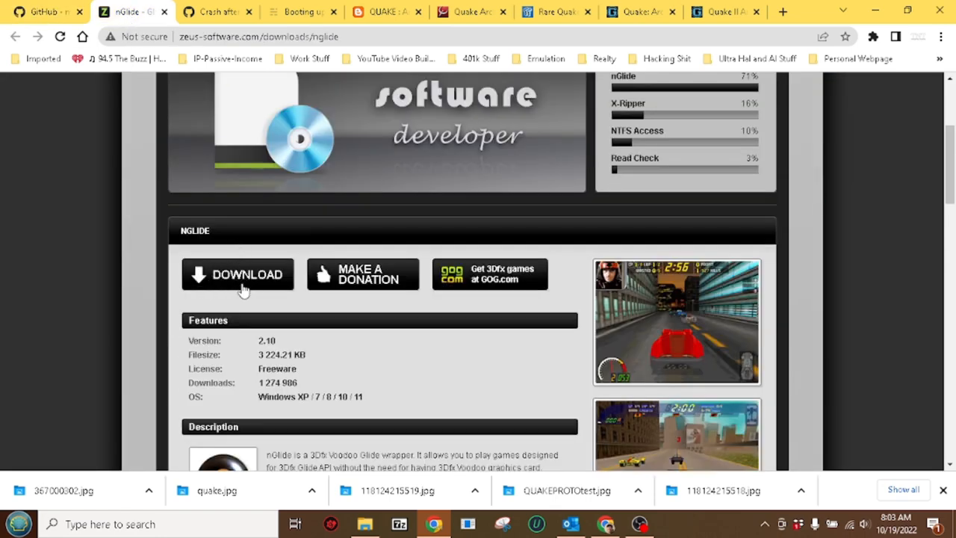
{"action": "left_click", "coordinate": [45, 11]}
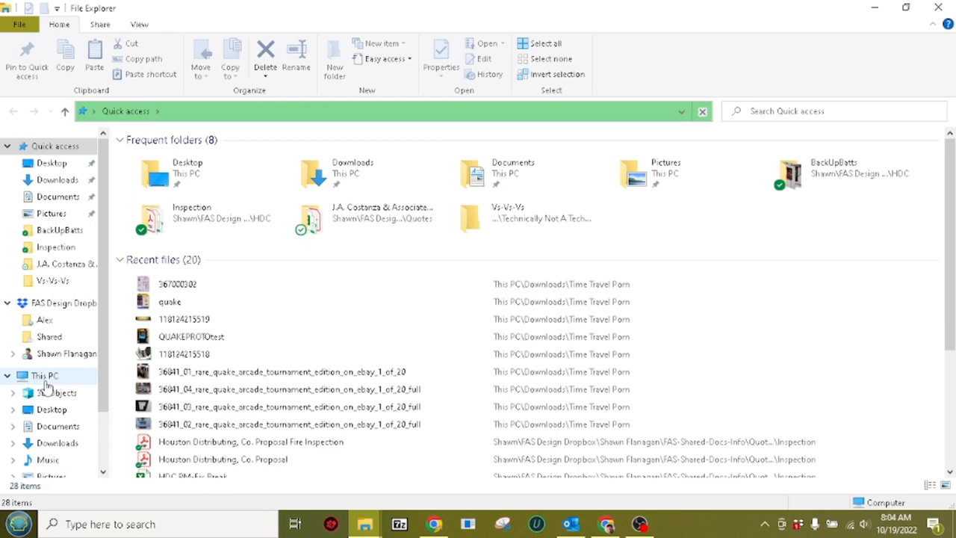
Make a new folder named 'Quake' on Local Disk (C:) and open it
{"action": "left_click", "coordinate": [44, 374]}
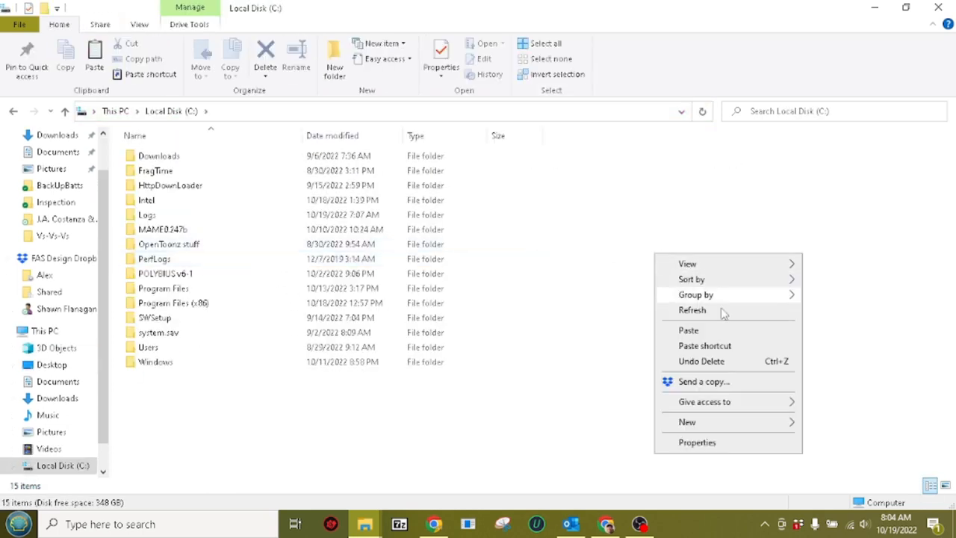
{"action": "left_click", "coordinate": [836, 430]}
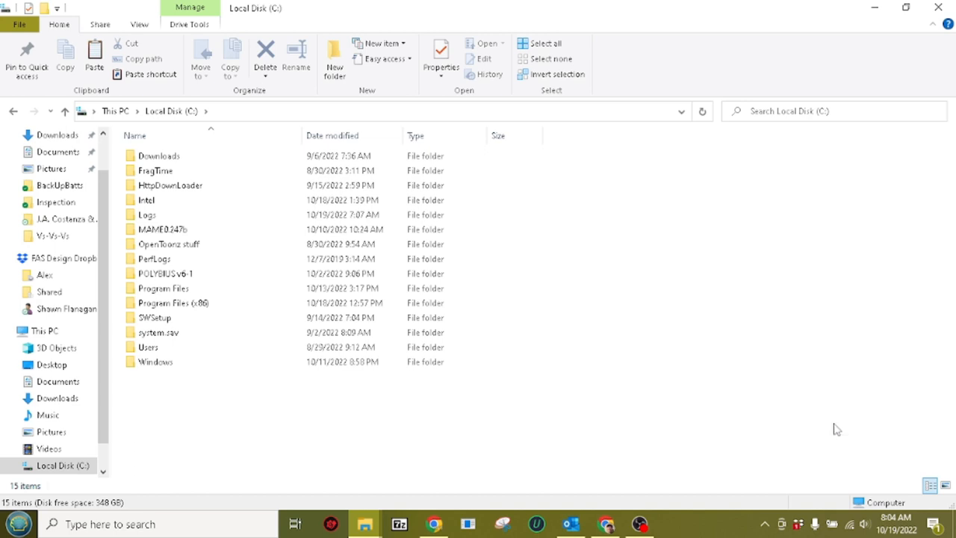
{"action": "type", "text": "Quake"}
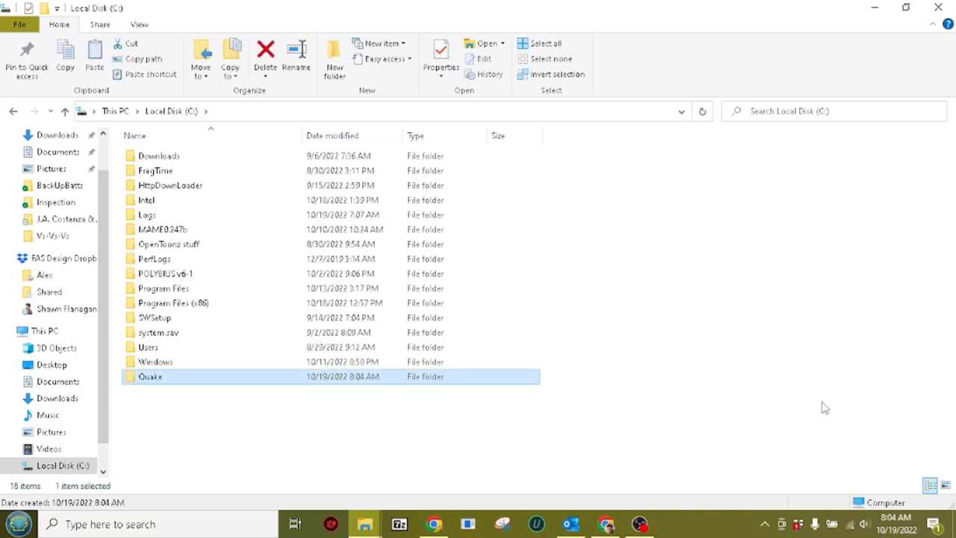
{"action": "double_click", "coordinate": [150, 375]}
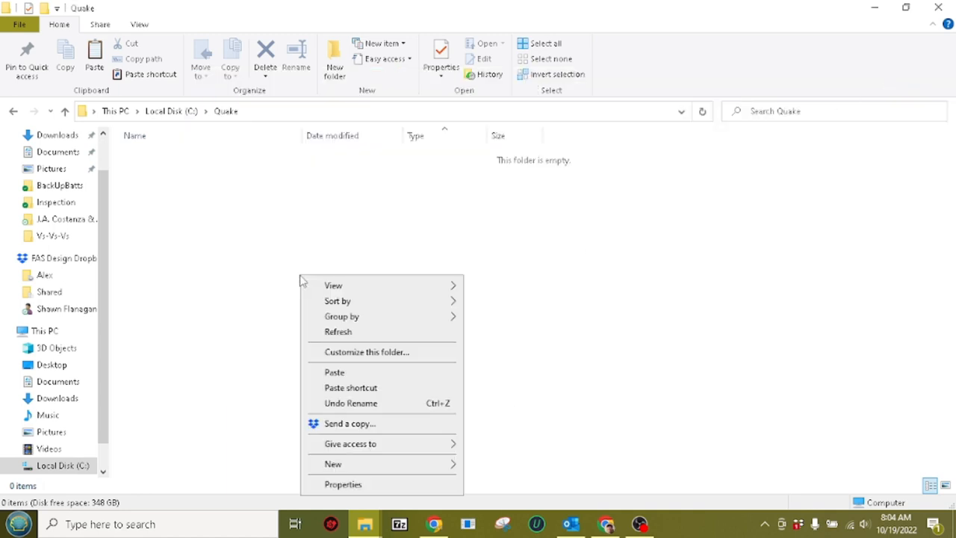
{"action": "left_click", "coordinate": [333, 372]}
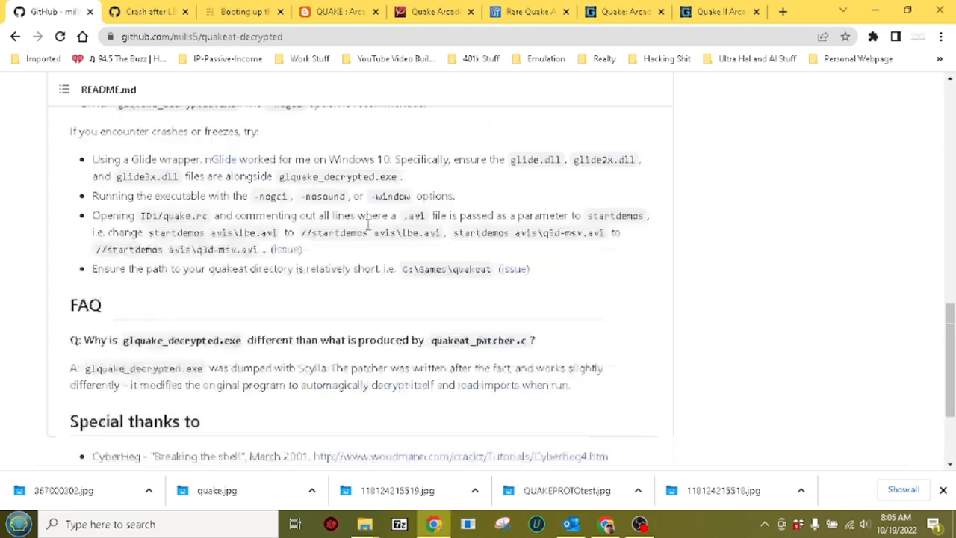
Download the quakeat-decrypted repo with Code > Download ZIP and open the archive
{"action": "left_click", "coordinate": [642, 229]}
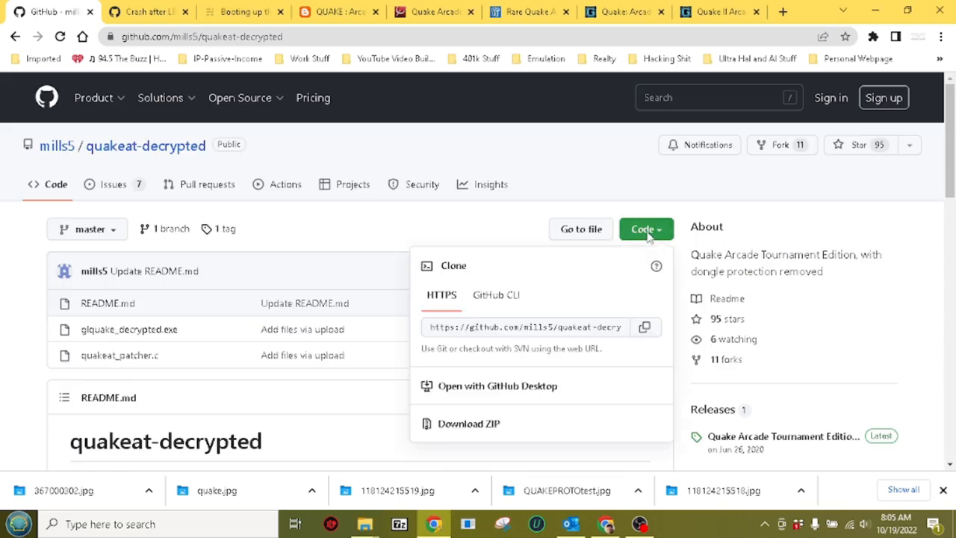
{"action": "left_click", "coordinate": [468, 424]}
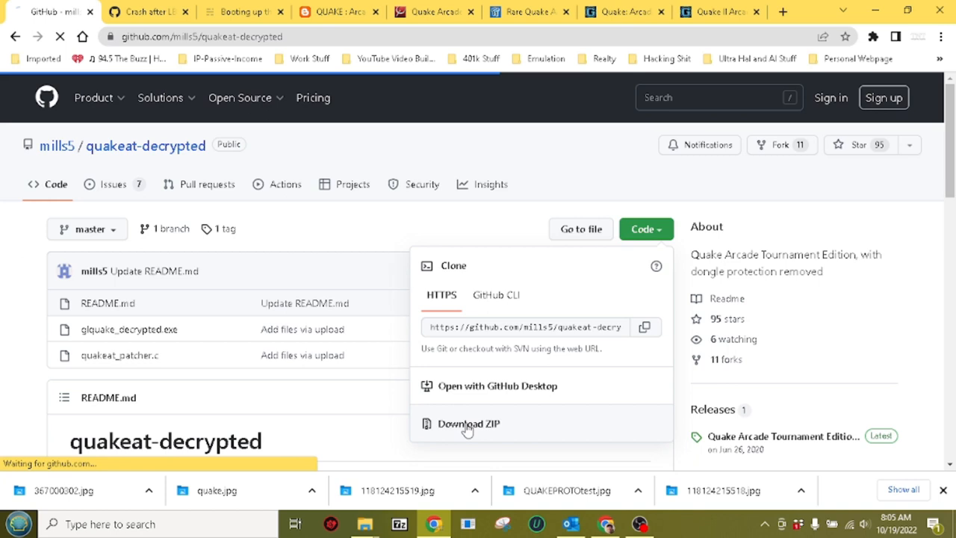
{"action": "left_click", "coordinate": [469, 423]}
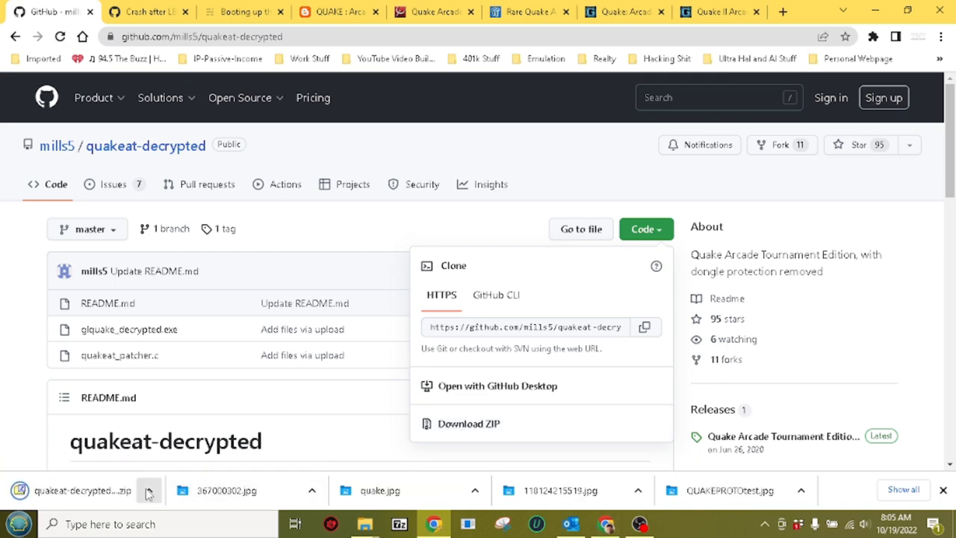
{"action": "left_click", "coordinate": [149, 490]}
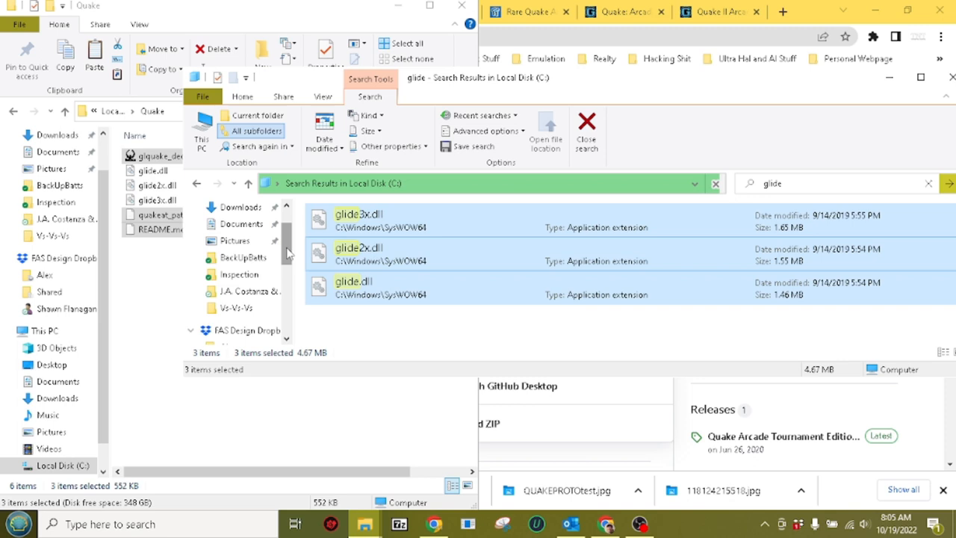
Browse to This PC to view the computer's drives
{"action": "left_click", "coordinate": [228, 285]}
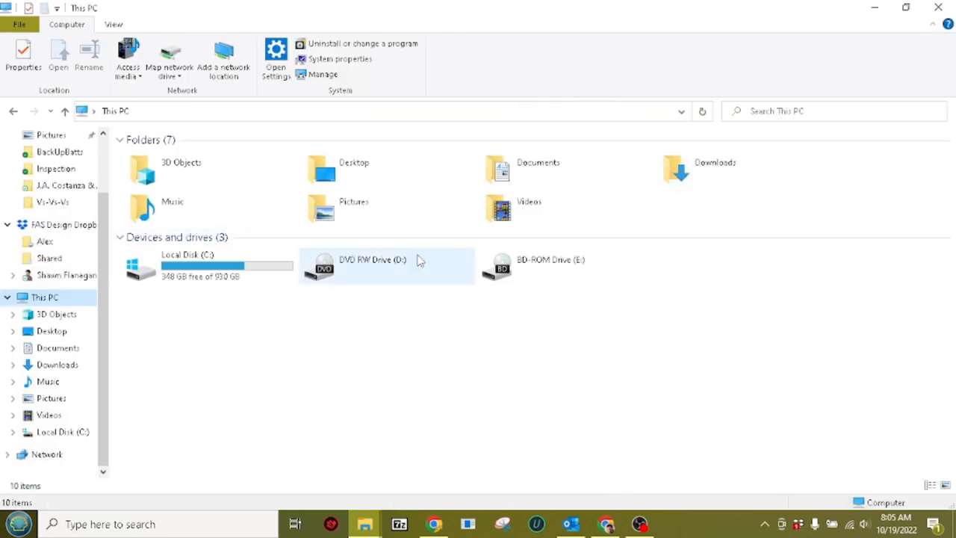
Go to C:\MAME0.247b\roms\quake and bring up the actions for quakeat.chd
{"action": "double_click", "coordinate": [187, 265]}
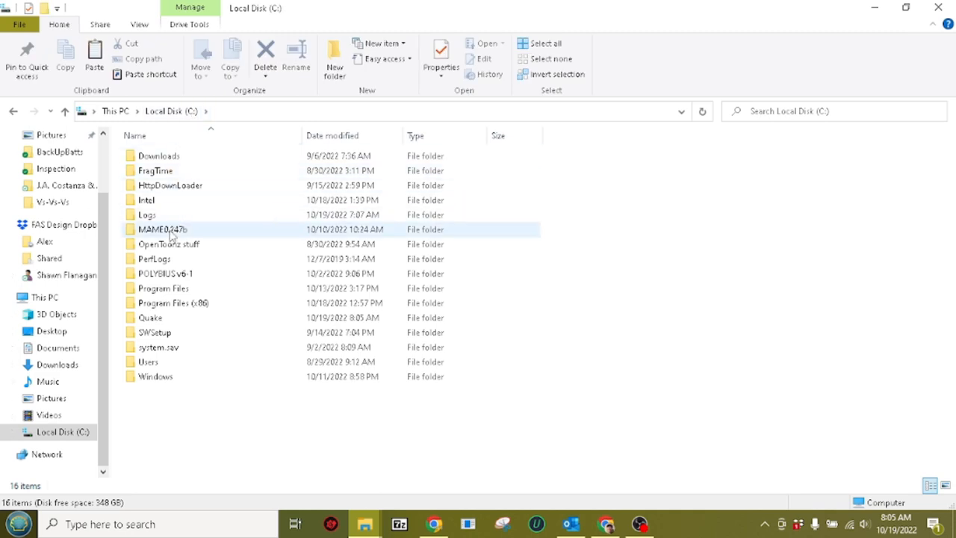
{"action": "double_click", "coordinate": [162, 229]}
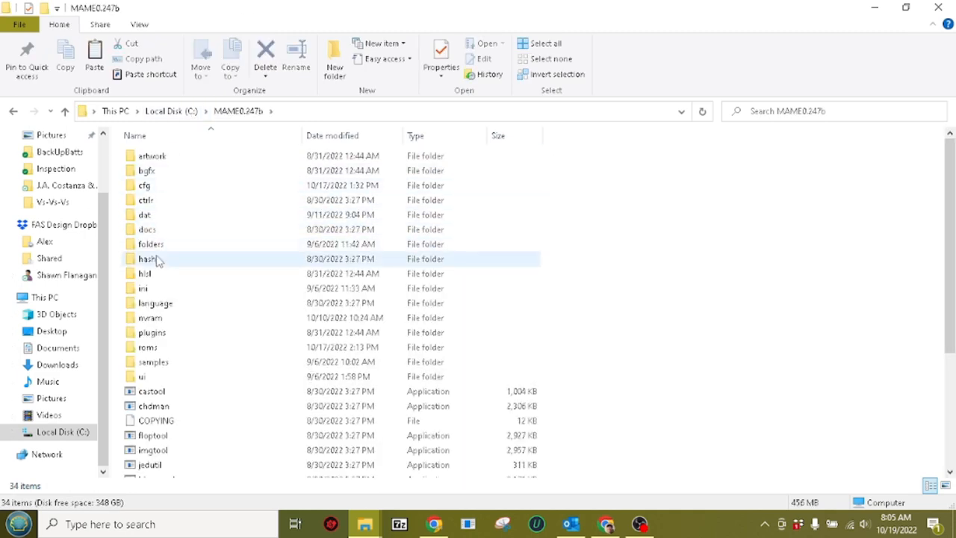
{"action": "double_click", "coordinate": [152, 347]}
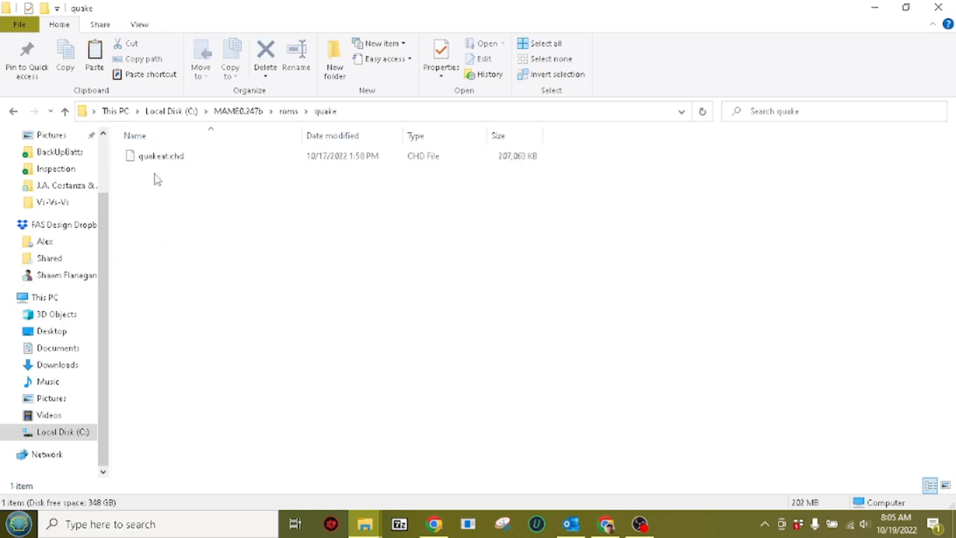
{"action": "right_click", "coordinate": [160, 155]}
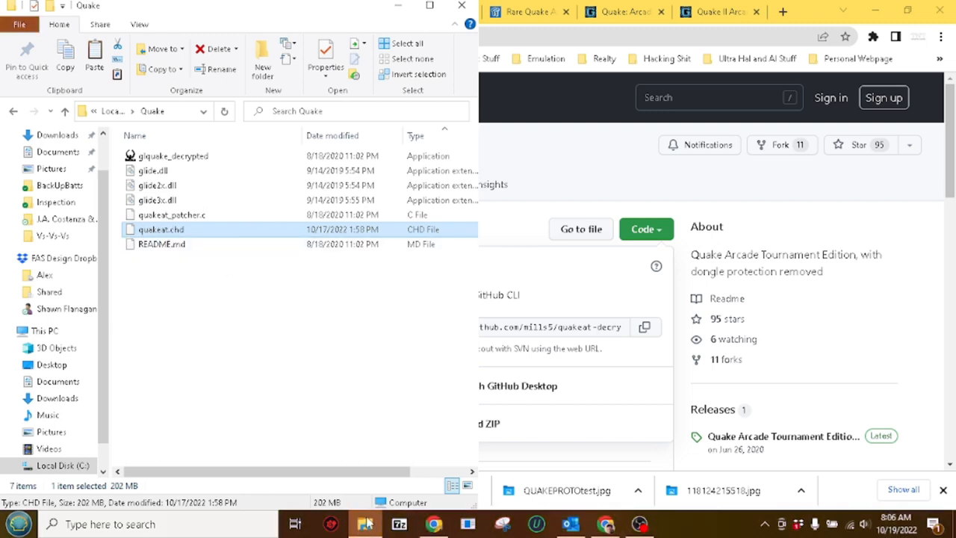
{"action": "mouse_move", "coordinate": [365, 522]}
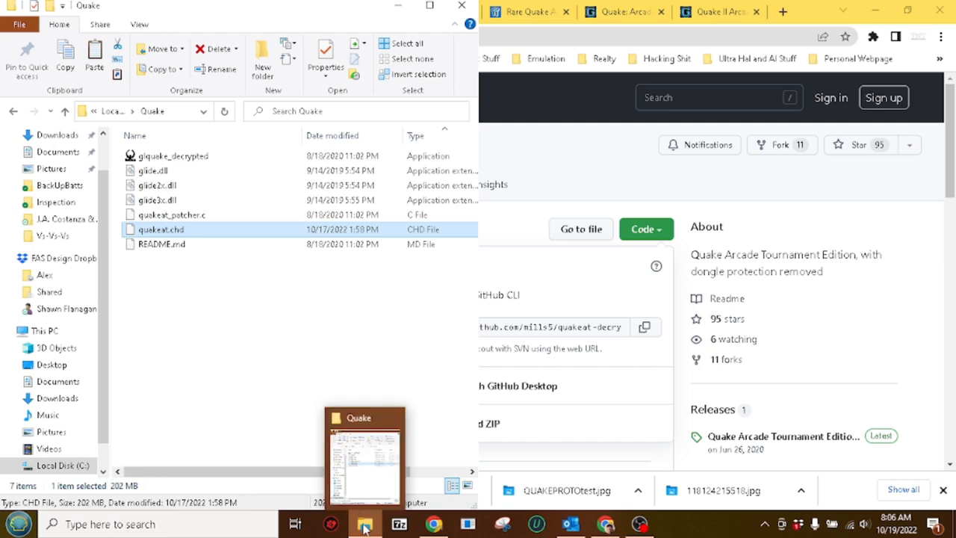
{"action": "mouse_move", "coordinate": [743, 7]}
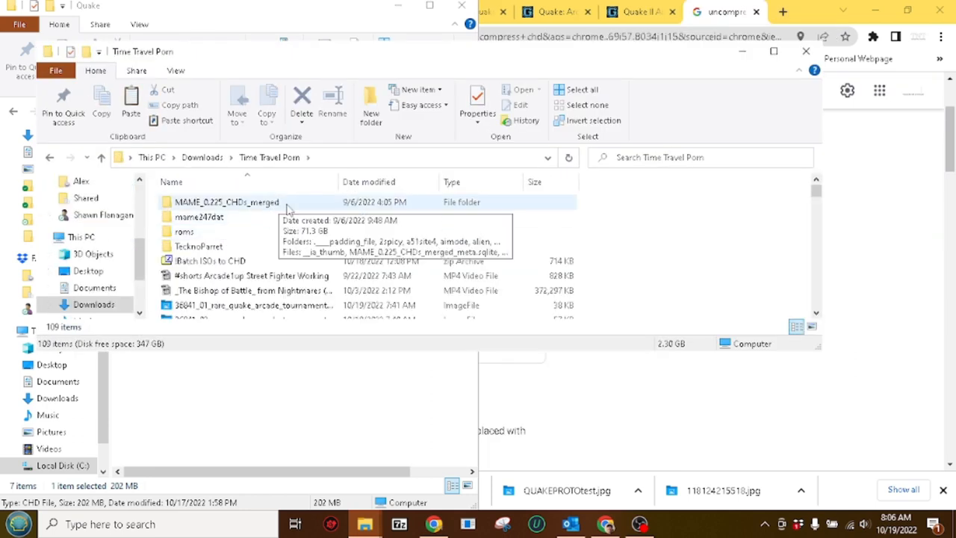
Scroll the Downloads subfolder past the Quake arcade image files
{"action": "scroll", "scroll_direction": "down", "scroll_amount": 3}
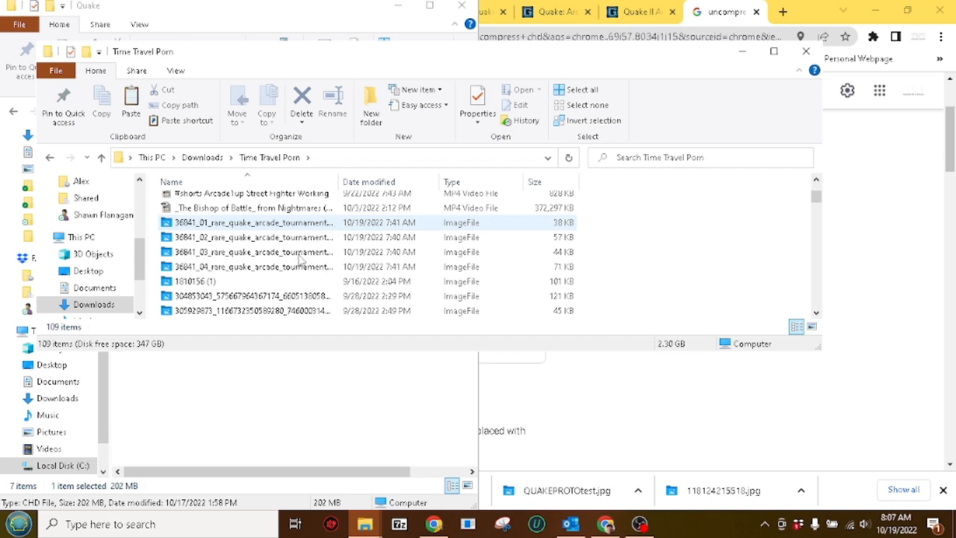
{"action": "left_click", "coordinate": [252, 237]}
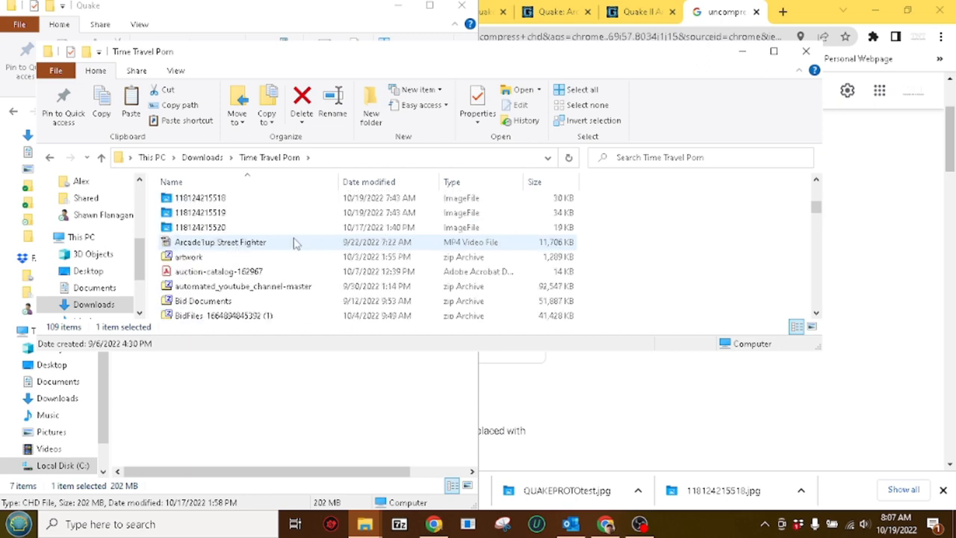
Open the chdman zip in Downloads and extract its six files into C:\Quake
{"action": "scroll", "scroll_direction": "down", "scroll_amount": 3}
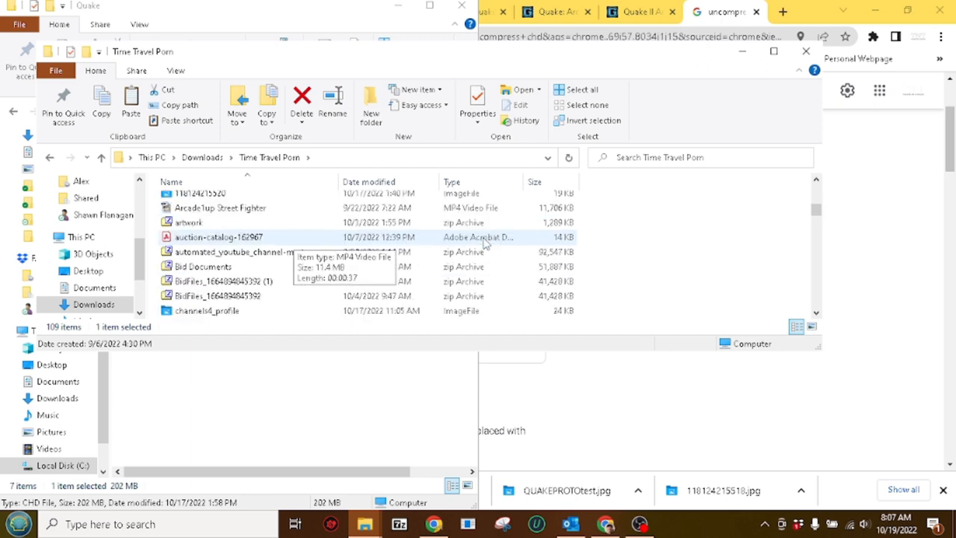
{"action": "scroll", "scroll_direction": "down", "scroll_amount": 3}
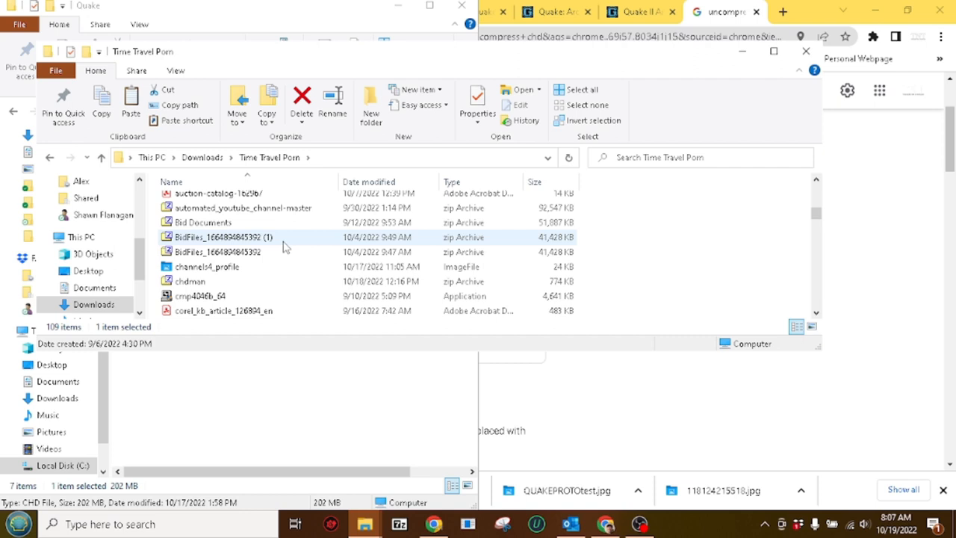
{"action": "left_click", "coordinate": [189, 280]}
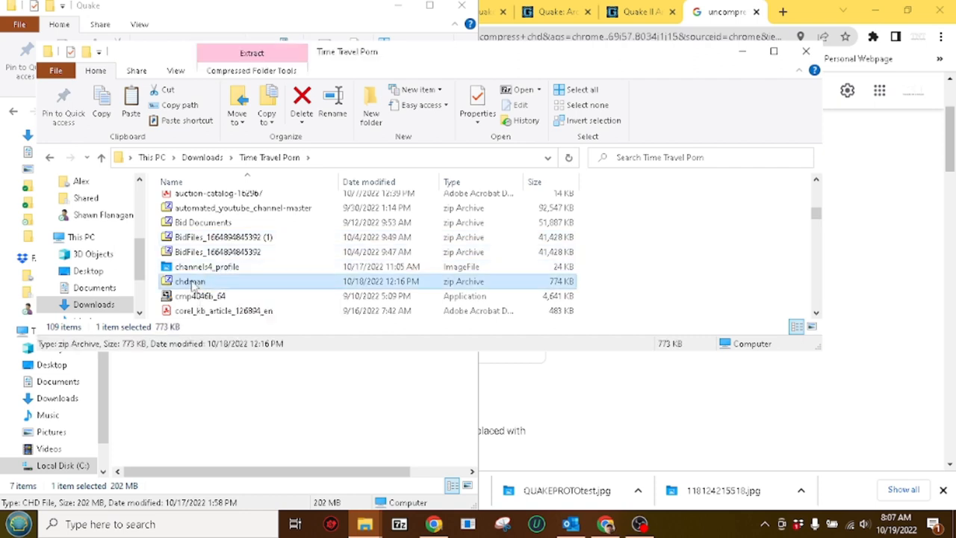
{"action": "double_click", "coordinate": [189, 281]}
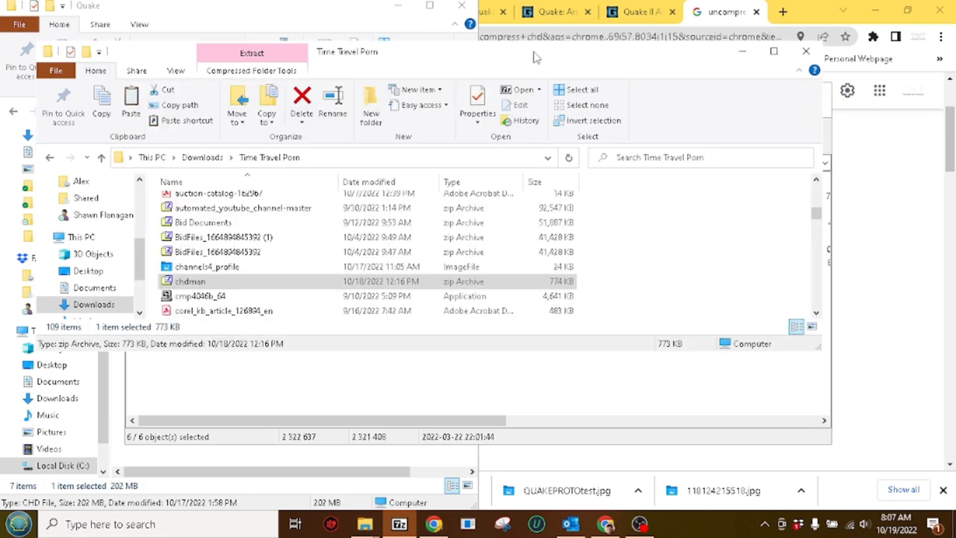
{"action": "double_click", "coordinate": [190, 281]}
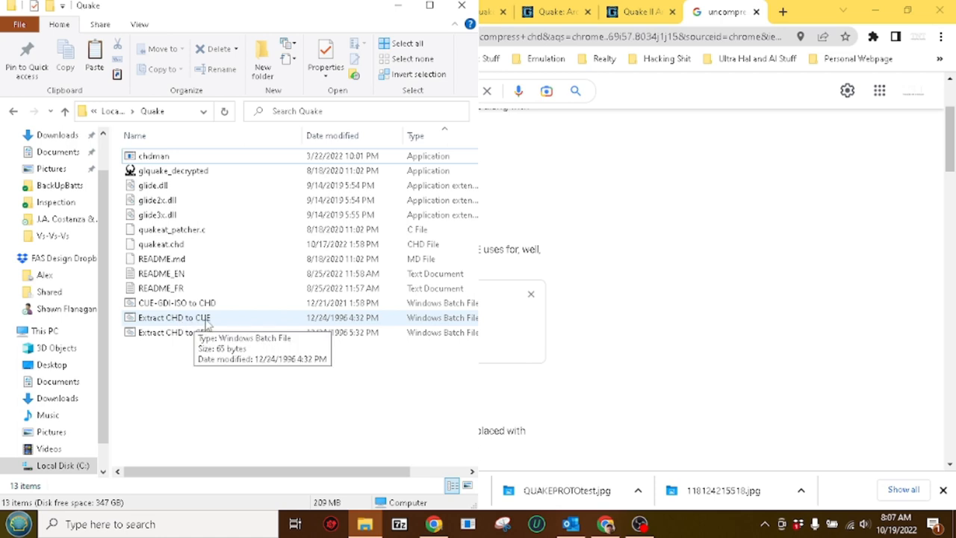
Open the Extract CHD to CUE script in Notepad++, modify it and save
{"action": "right_click", "coordinate": [174, 318]}
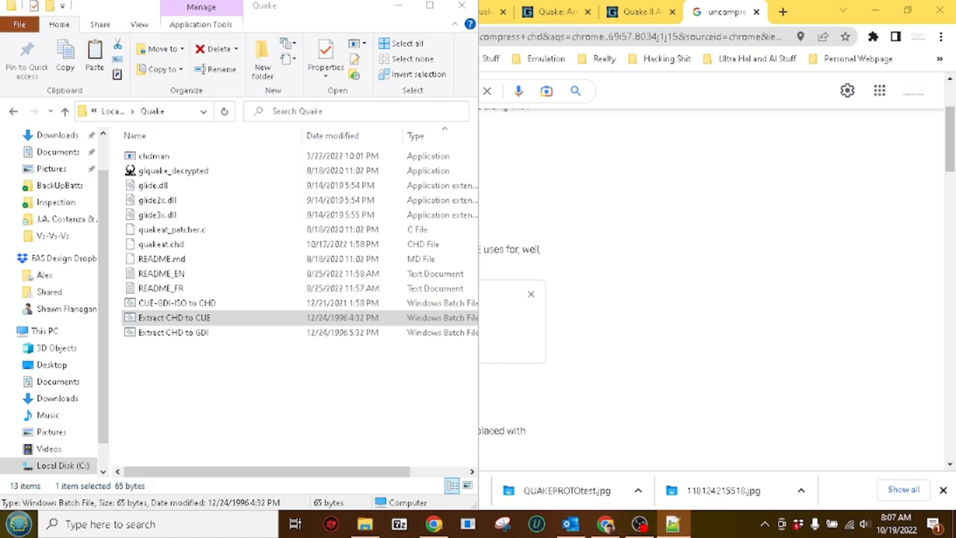
{"action": "double_click", "coordinate": [174, 317]}
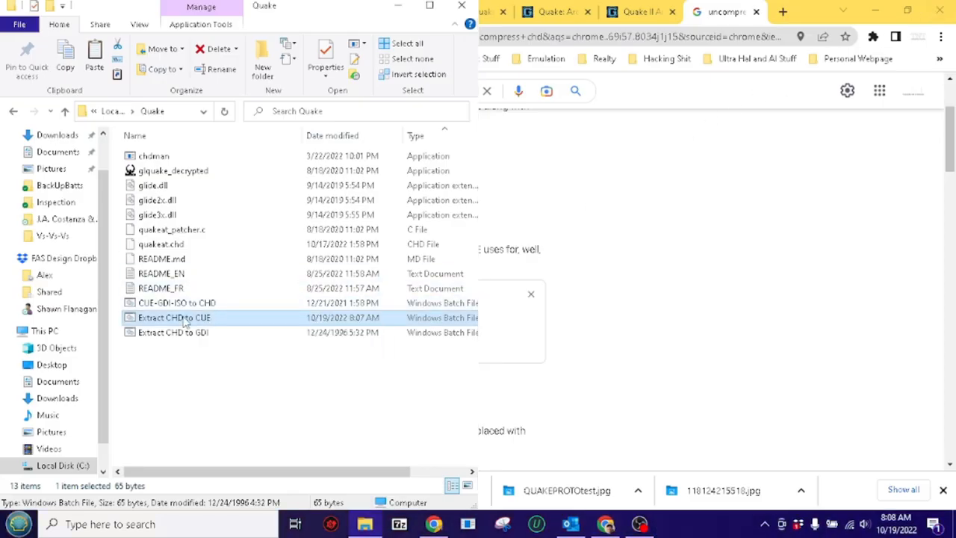
Run the Extract CHD to CUE script to produce the quakeat ISO in C:\Quake
{"action": "double_click", "coordinate": [174, 317]}
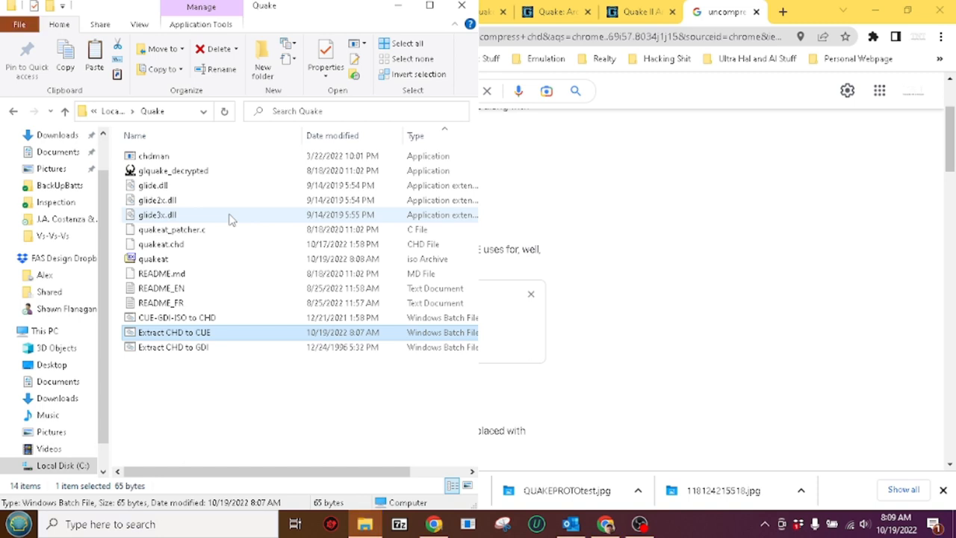
{"action": "mouse_move", "coordinate": [233, 138]}
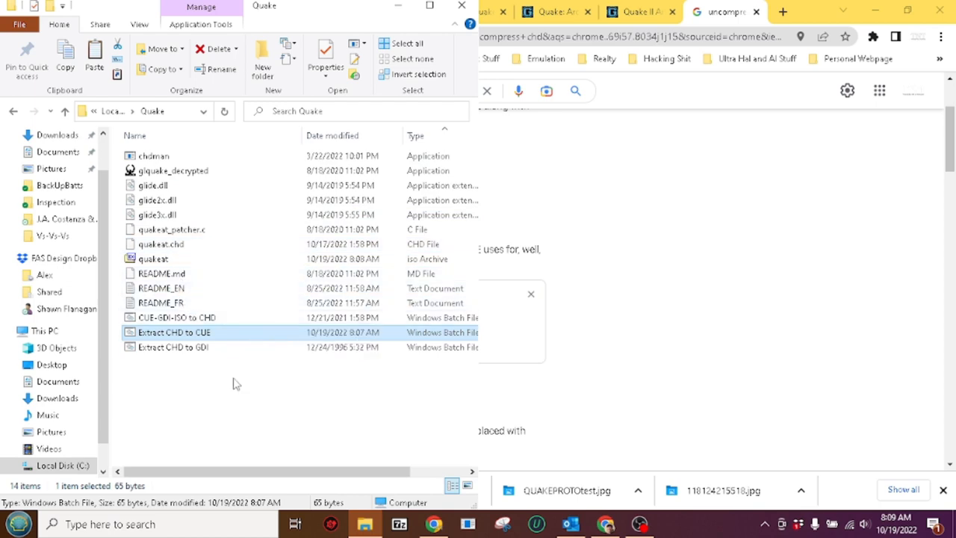
{"action": "mouse_move", "coordinate": [234, 394]}
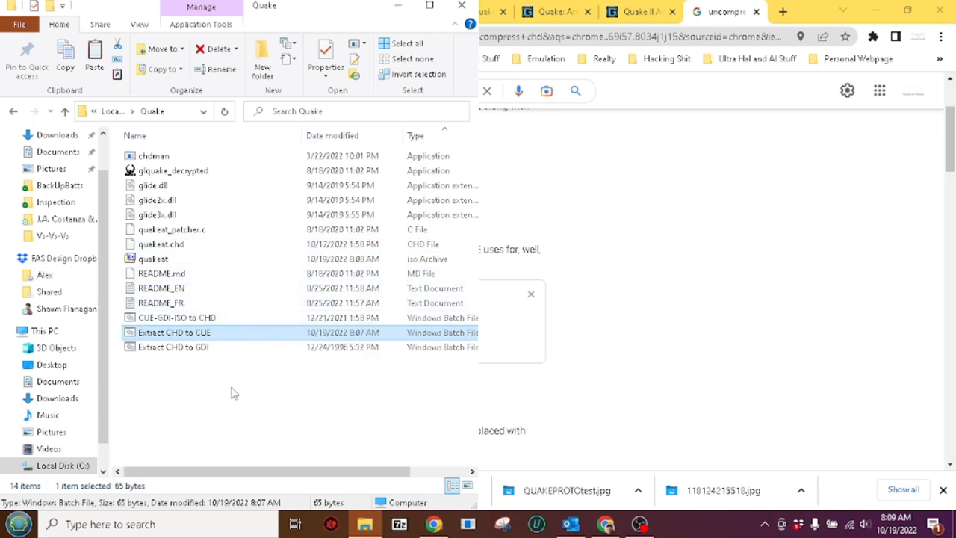
{"action": "mouse_move", "coordinate": [162, 273]}
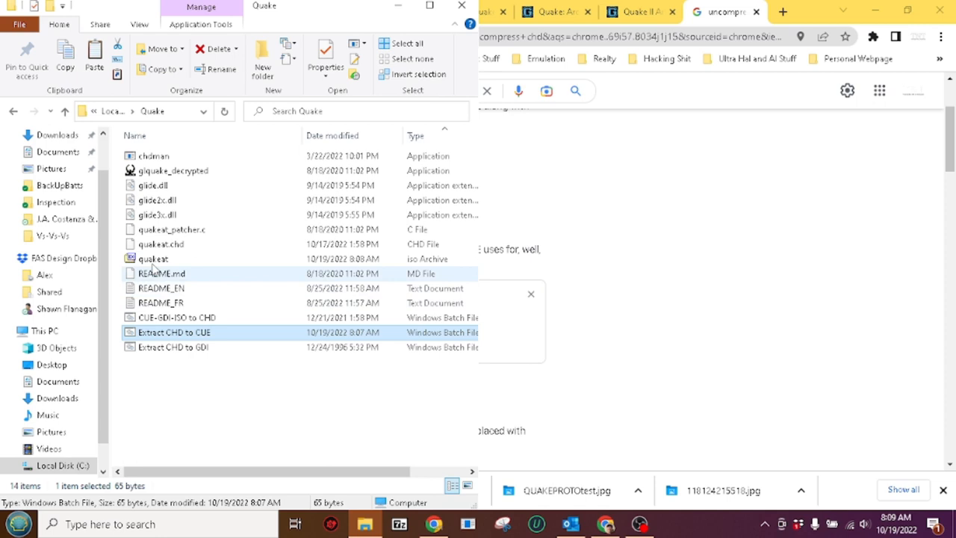
Open quakeat.iso in 7-Zip and enter its Quake folder
{"action": "right_click", "coordinate": [153, 259]}
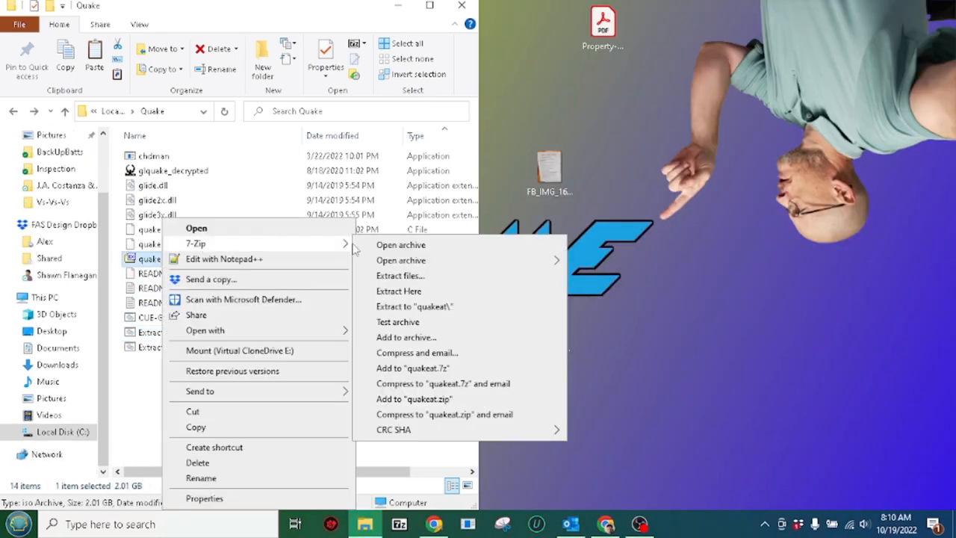
{"action": "left_click", "coordinate": [400, 244]}
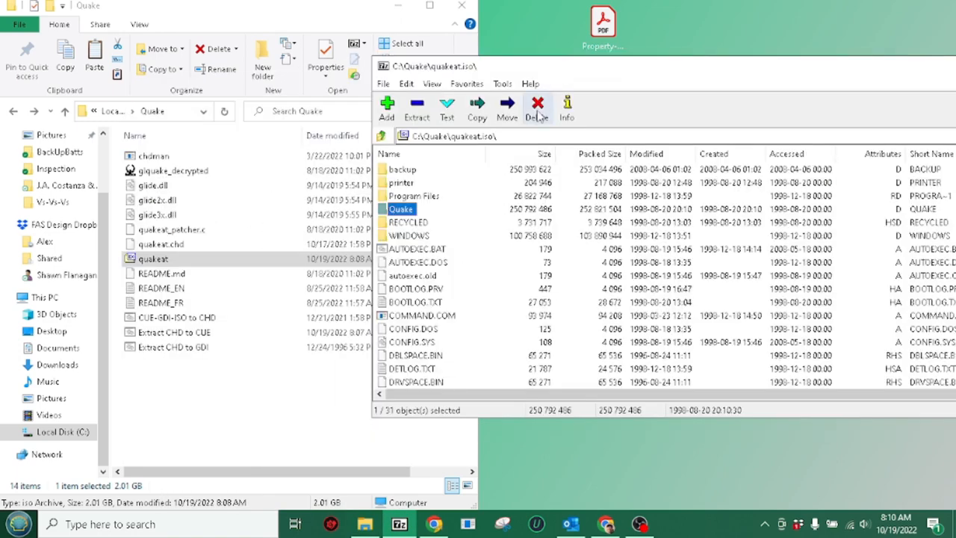
{"action": "double_click", "coordinate": [401, 208]}
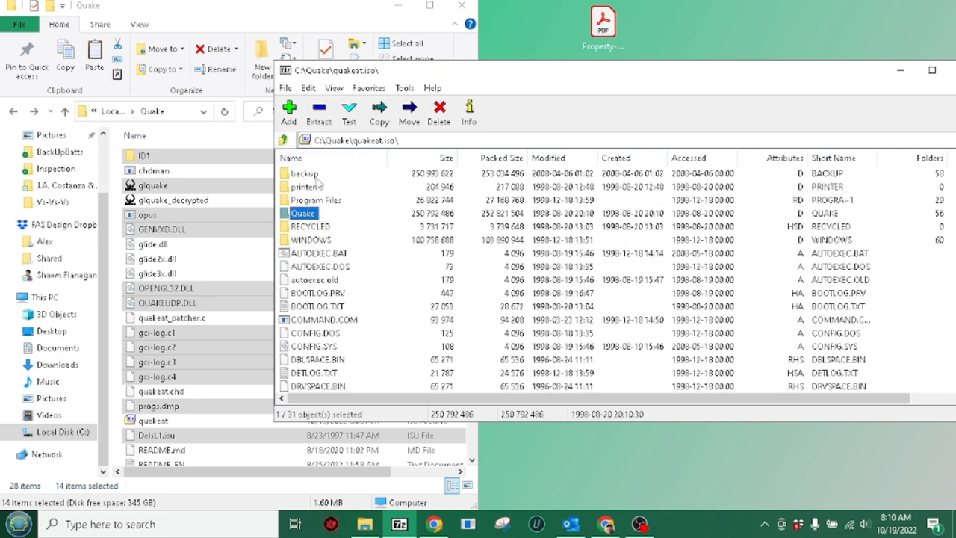
Copy the Quake folder's files into C:\Quake and return to the archive root
{"action": "scroll", "scroll_direction": "down", "scroll_amount": 3}
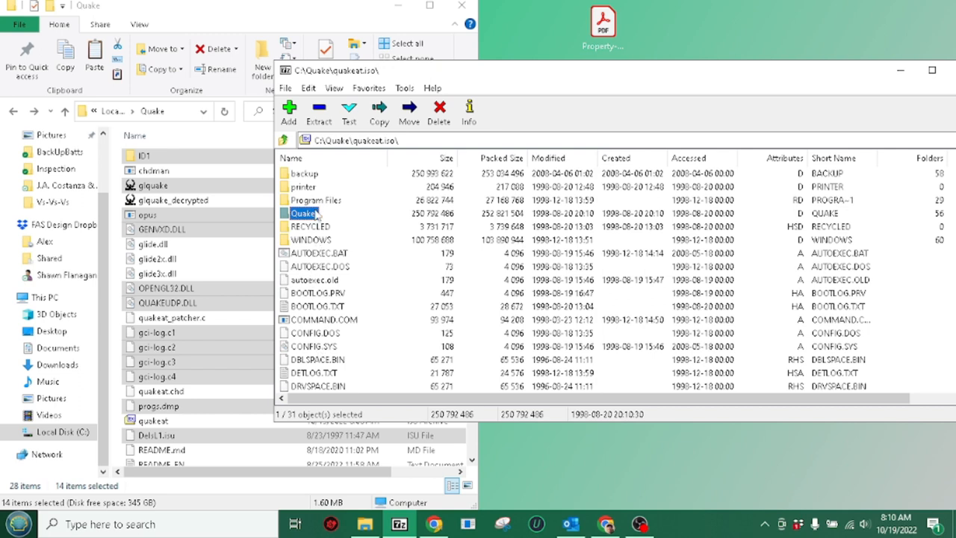
{"action": "double_click", "coordinate": [309, 213]}
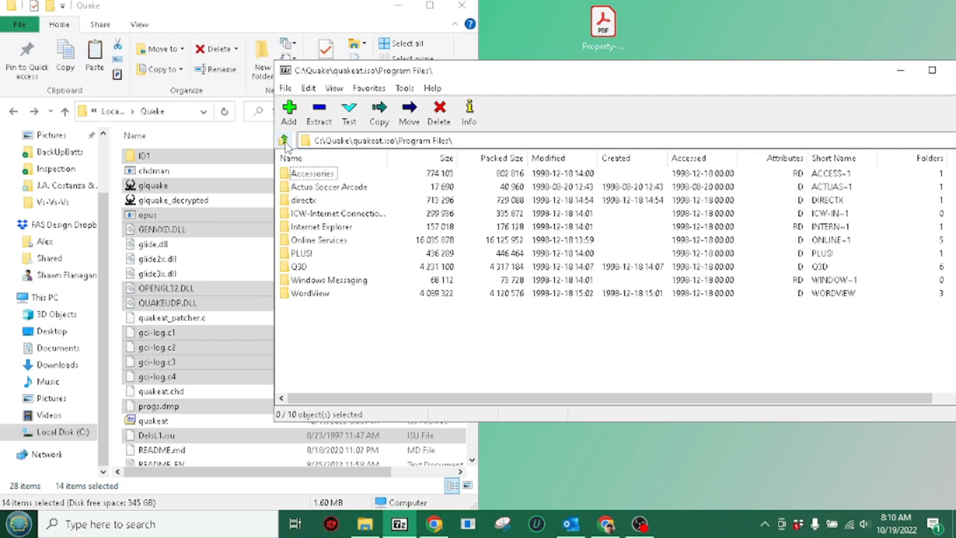
{"action": "left_click", "coordinate": [284, 140]}
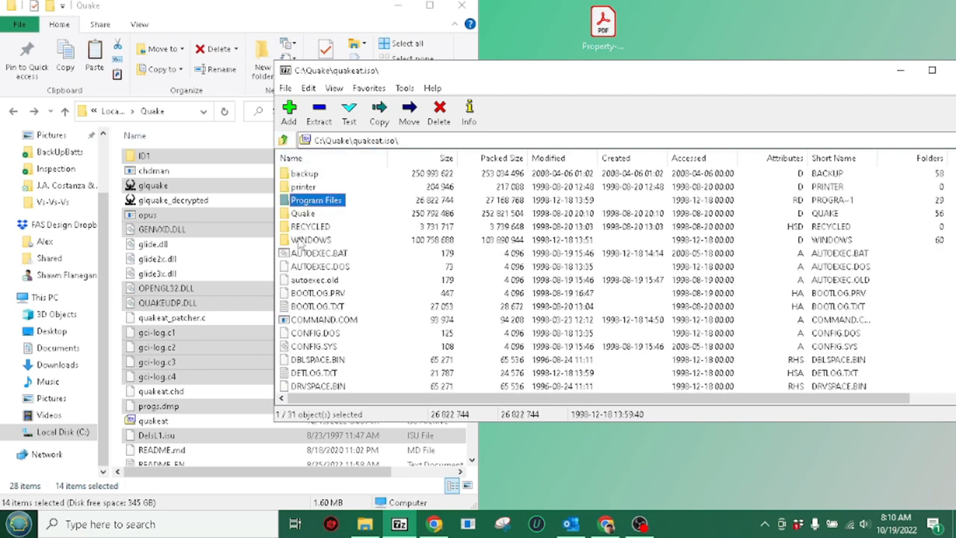
{"action": "double_click", "coordinate": [310, 239]}
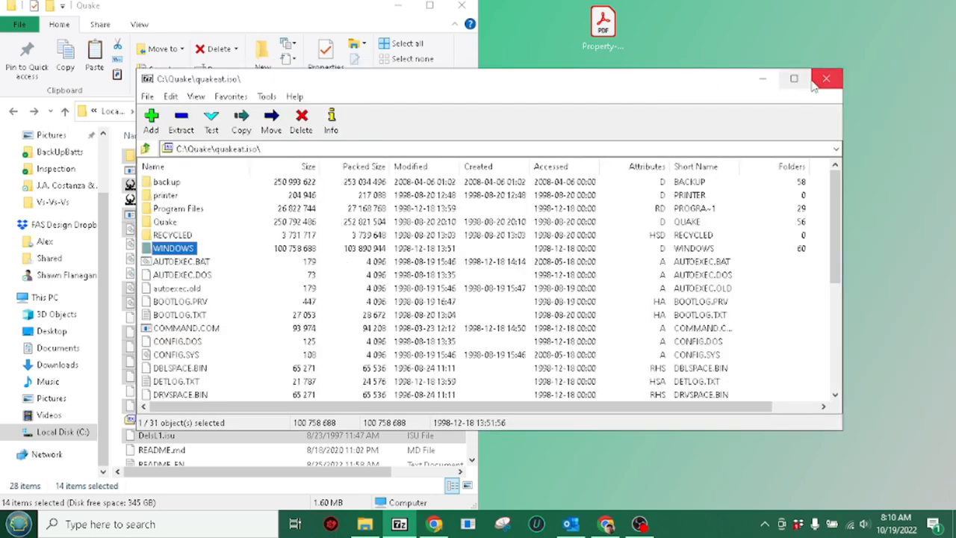
Close 7-Zip, deselect the copied files, and launch glquake_decrypted from C:\Quake
{"action": "left_click", "coordinate": [826, 79]}
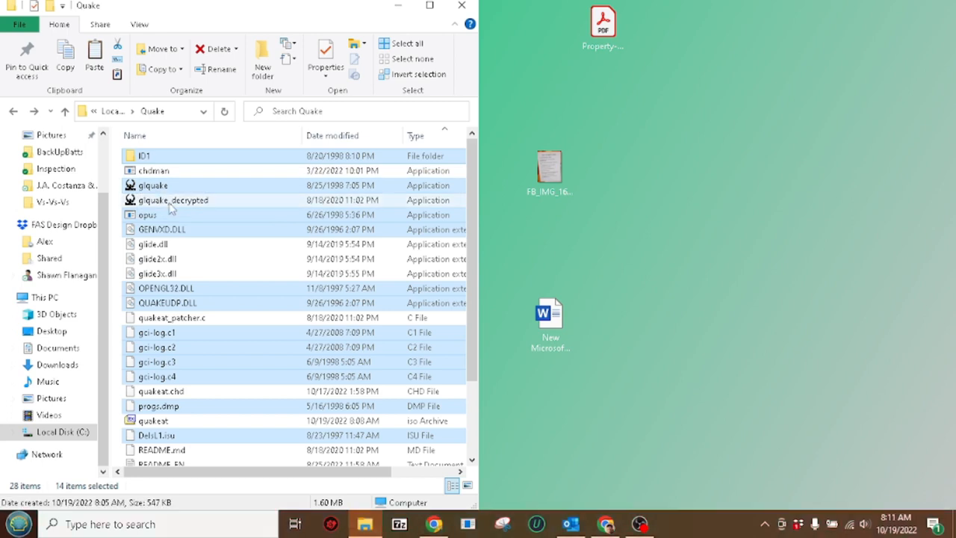
{"action": "left_click", "coordinate": [173, 200]}
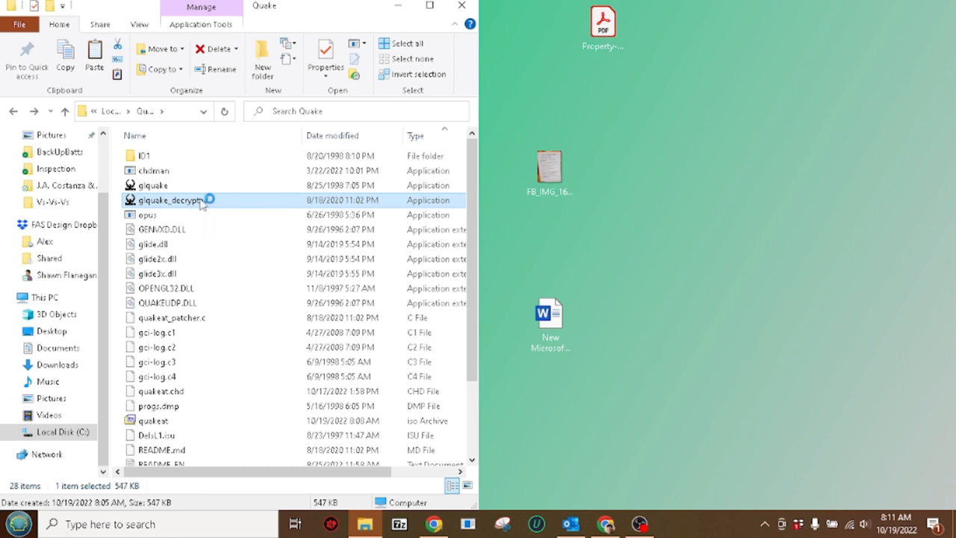
{"action": "double_click", "coordinate": [172, 200]}
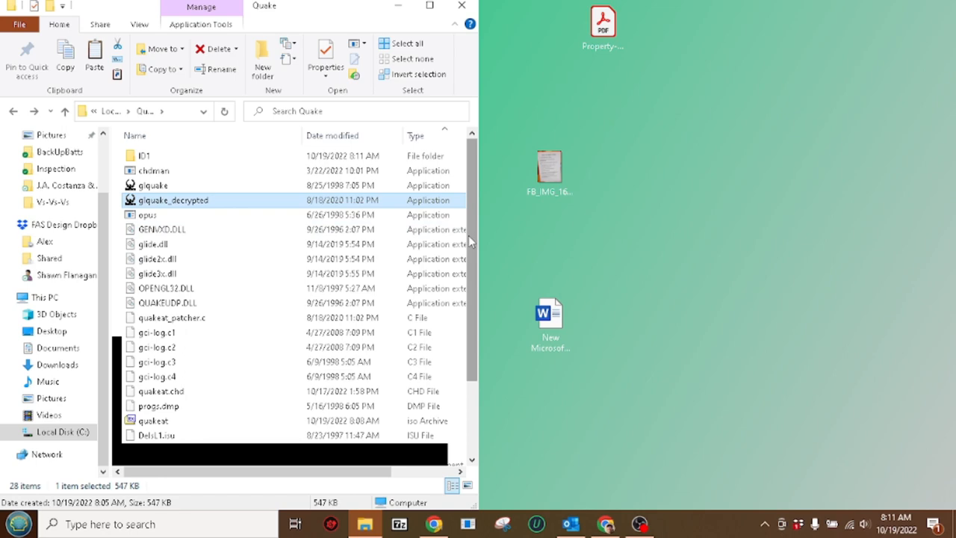
{"action": "scroll", "scroll_direction": "down", "scroll_amount": 3}
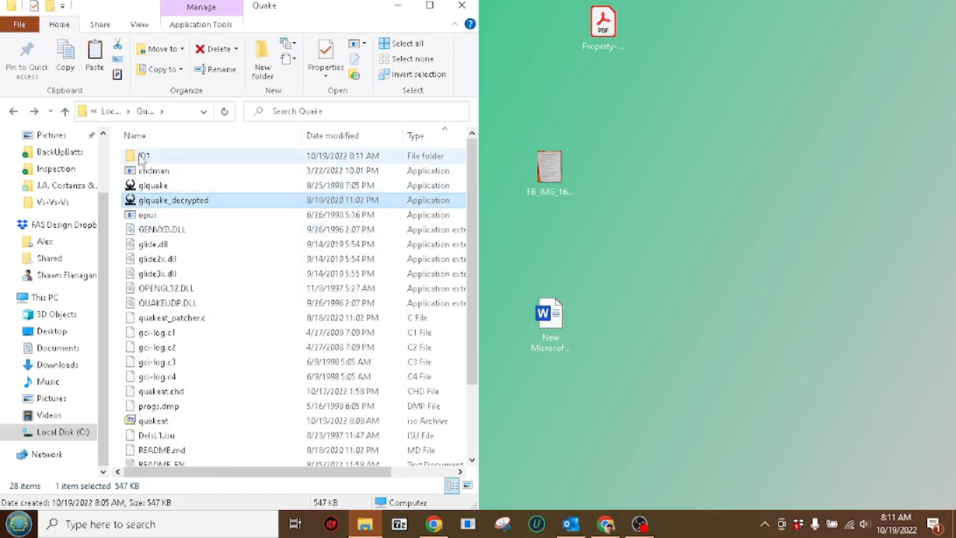
Open ID1\quake.rc in Notepad++ and prefix the startdemos avi lines with //
{"action": "double_click", "coordinate": [143, 155]}
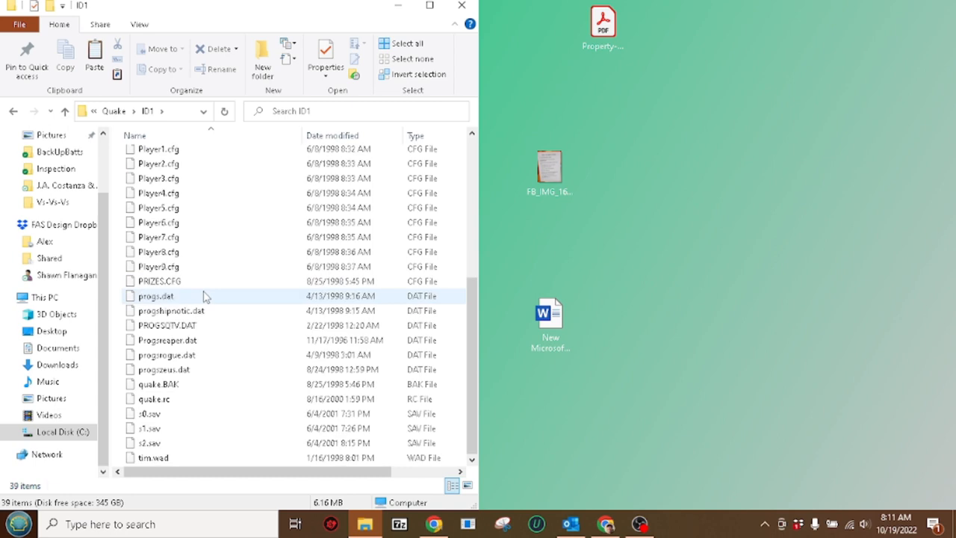
{"action": "right_click", "coordinate": [153, 397]}
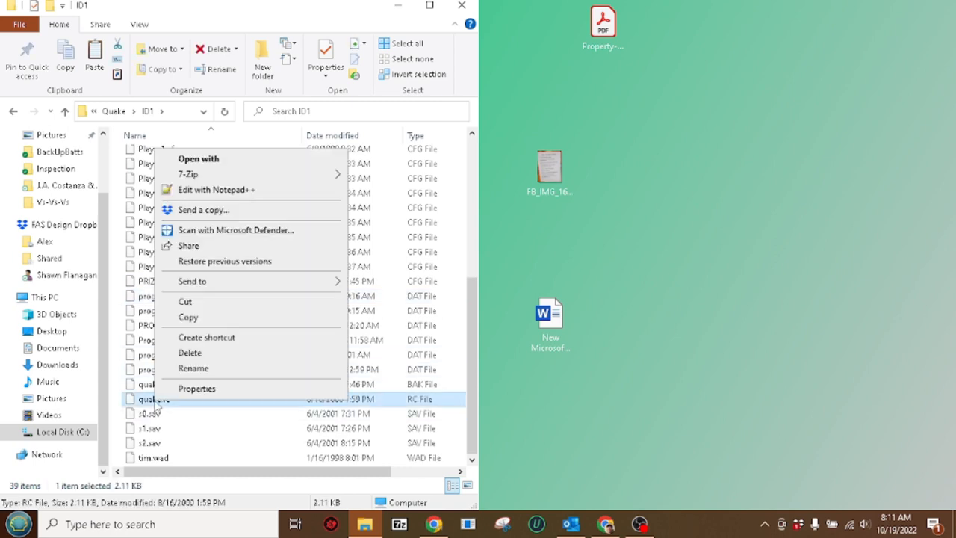
{"action": "left_click", "coordinate": [215, 189]}
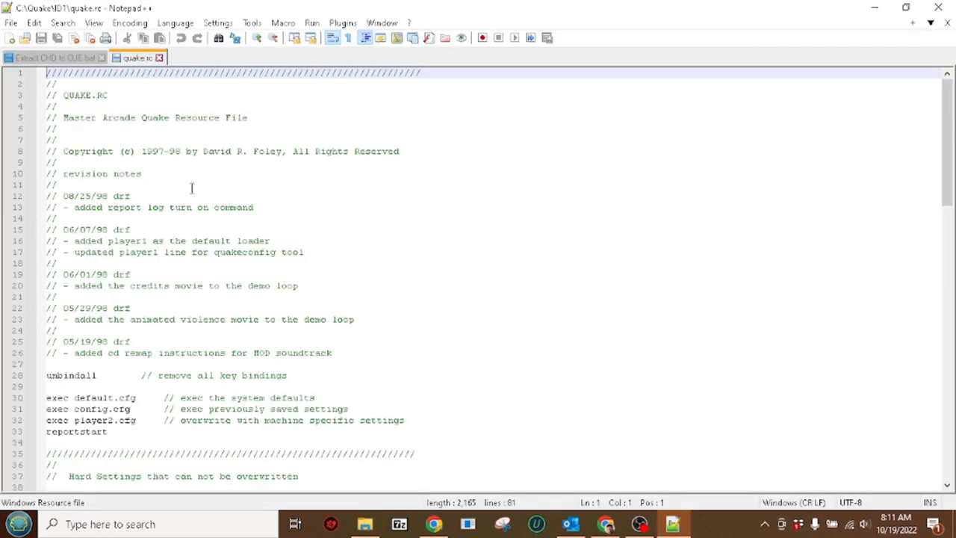
{"action": "scroll", "scroll_direction": "down", "scroll_amount": 3}
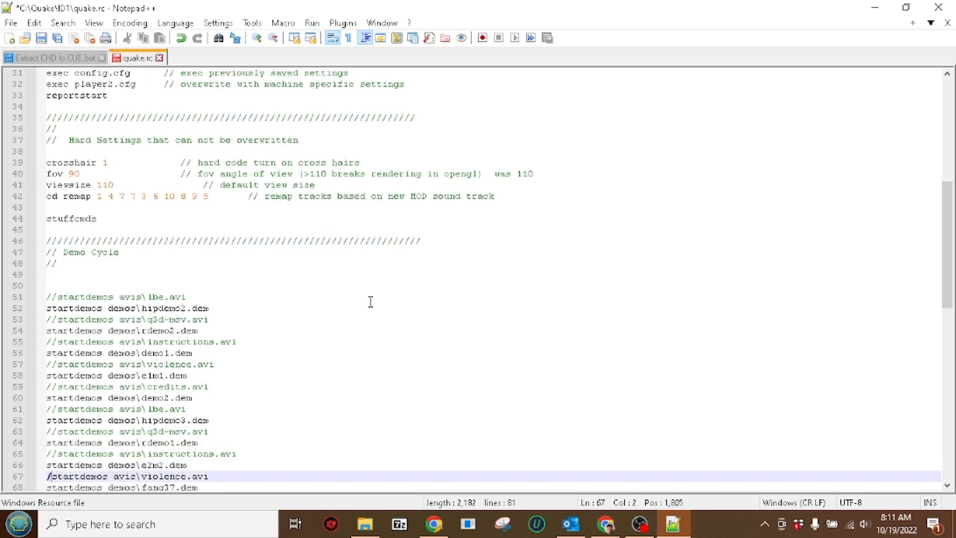
{"action": "scroll", "scroll_direction": "down", "scroll_amount": 3}
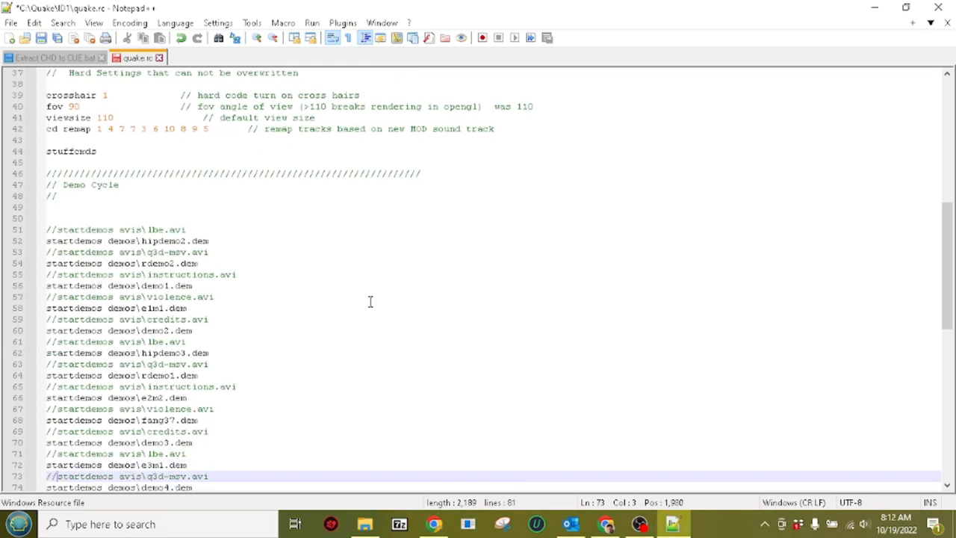
{"action": "scroll", "scroll_direction": "down", "scroll_amount": 3}
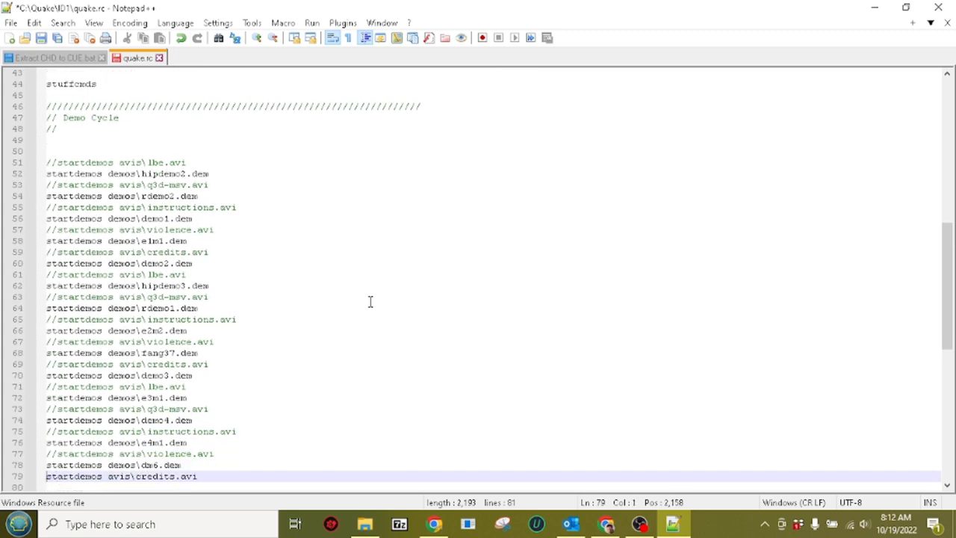
{"action": "type", "text": "//"}
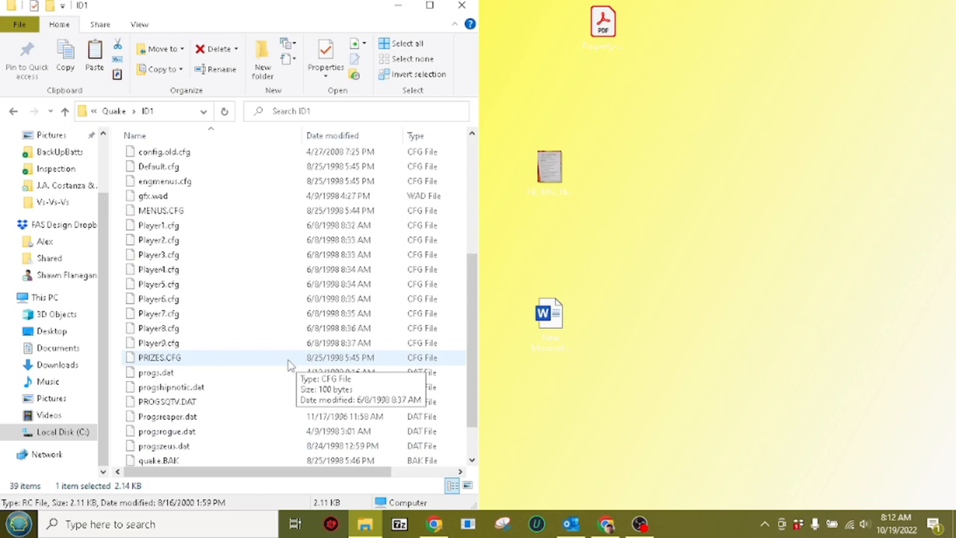
Launch glquake_decrypted from C:\Quake and open Quake Arcade's Load saved-games menu
{"action": "left_click", "coordinate": [13, 110]}
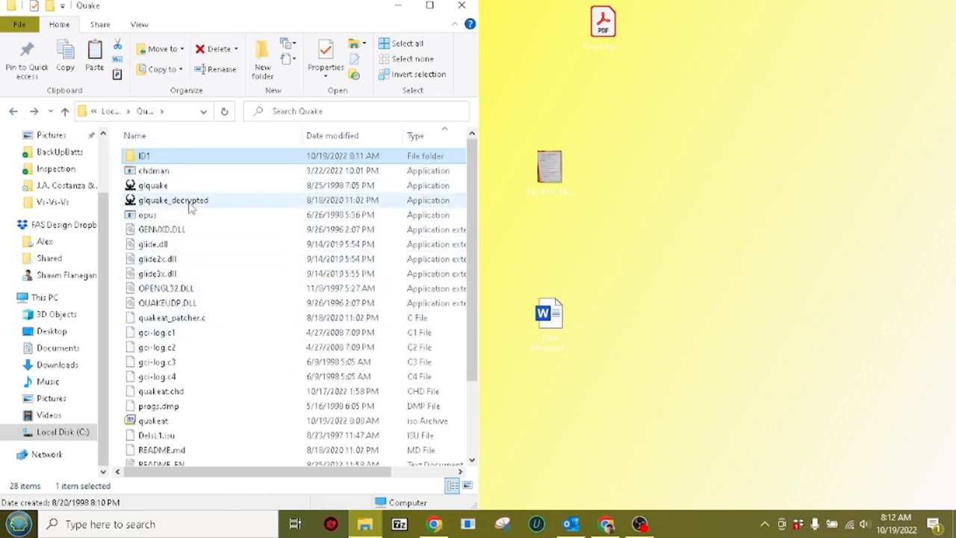
{"action": "double_click", "coordinate": [173, 200]}
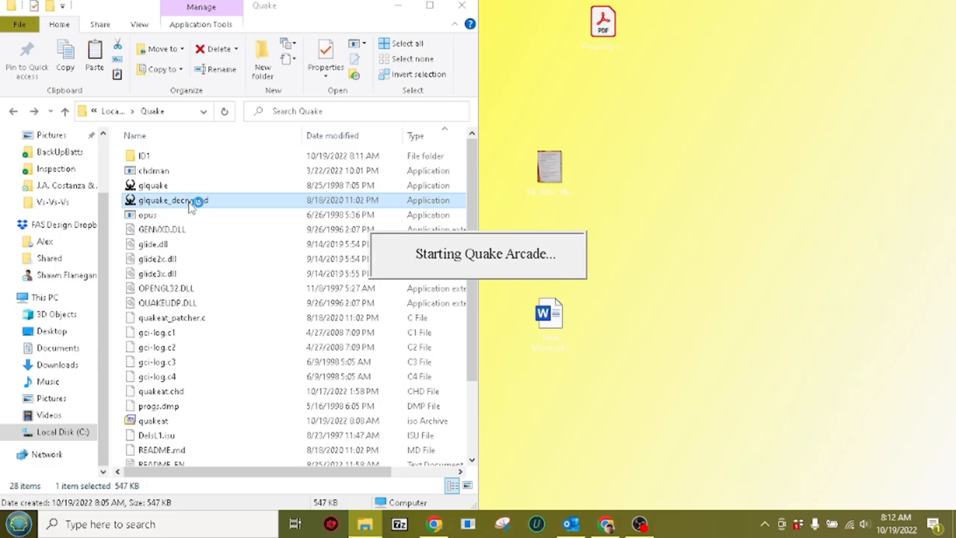
{"action": "double_click", "coordinate": [173, 200]}
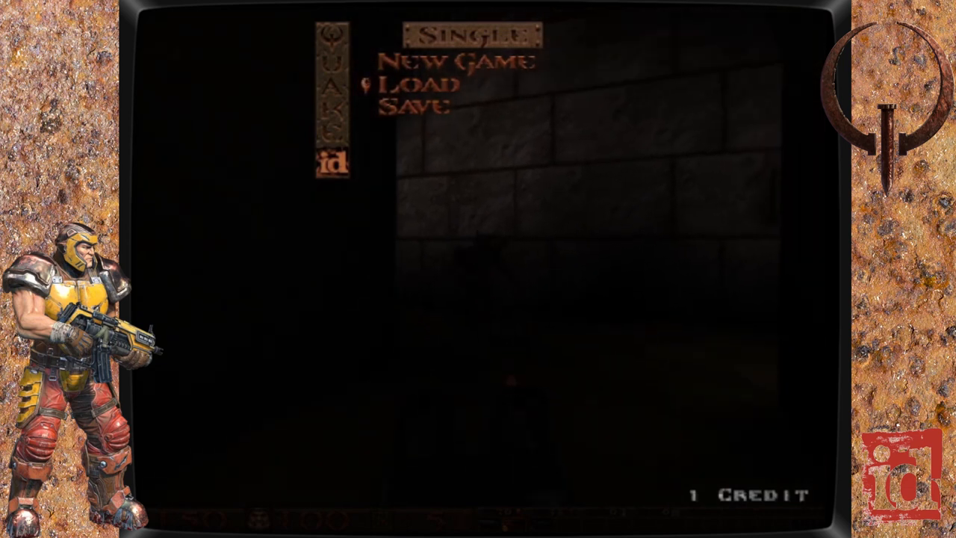
{"action": "left_click", "coordinate": [418, 85]}
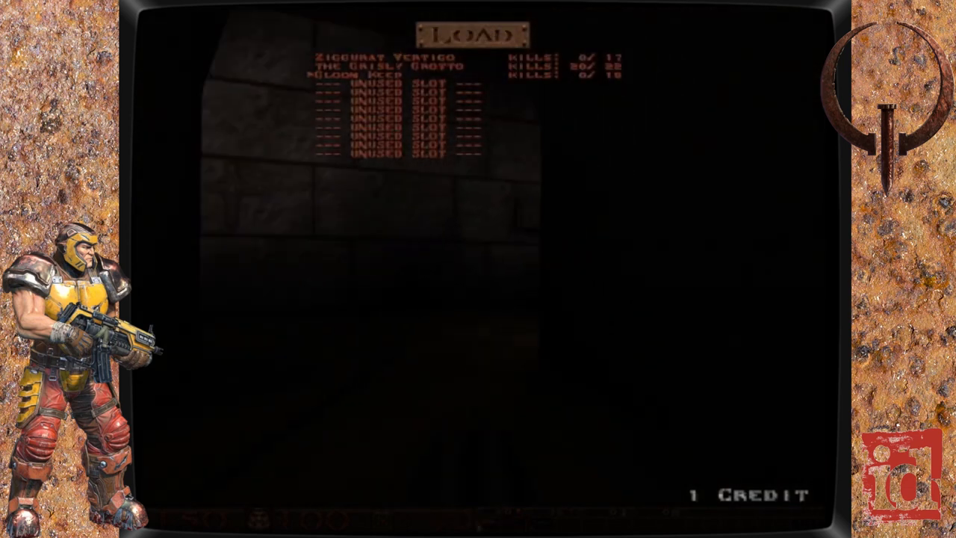